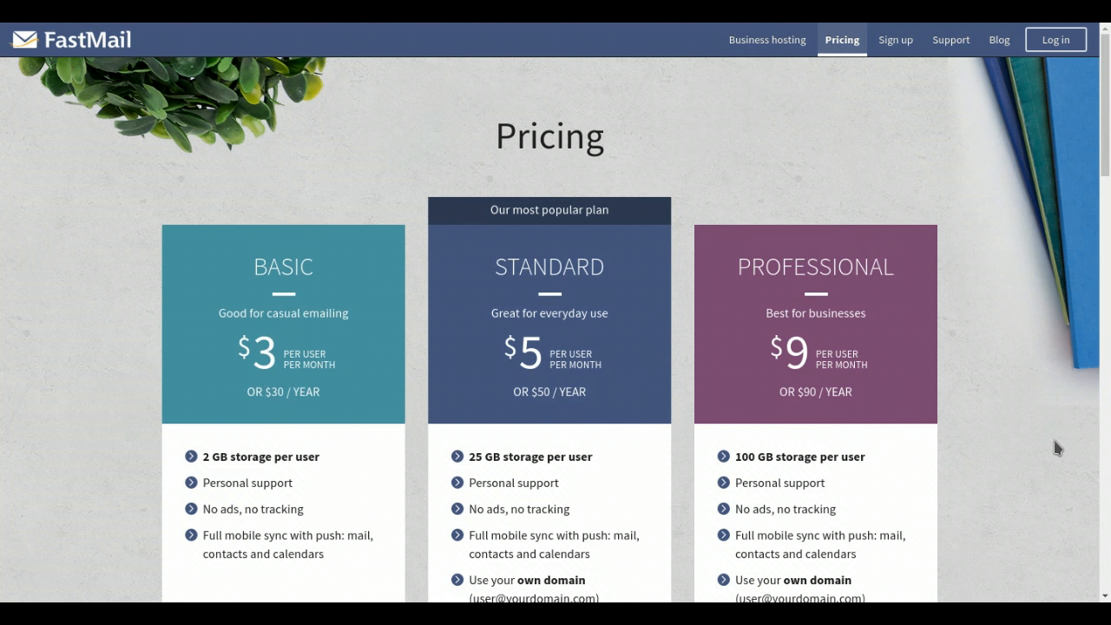
pyautogui.moveTo(103, 364)
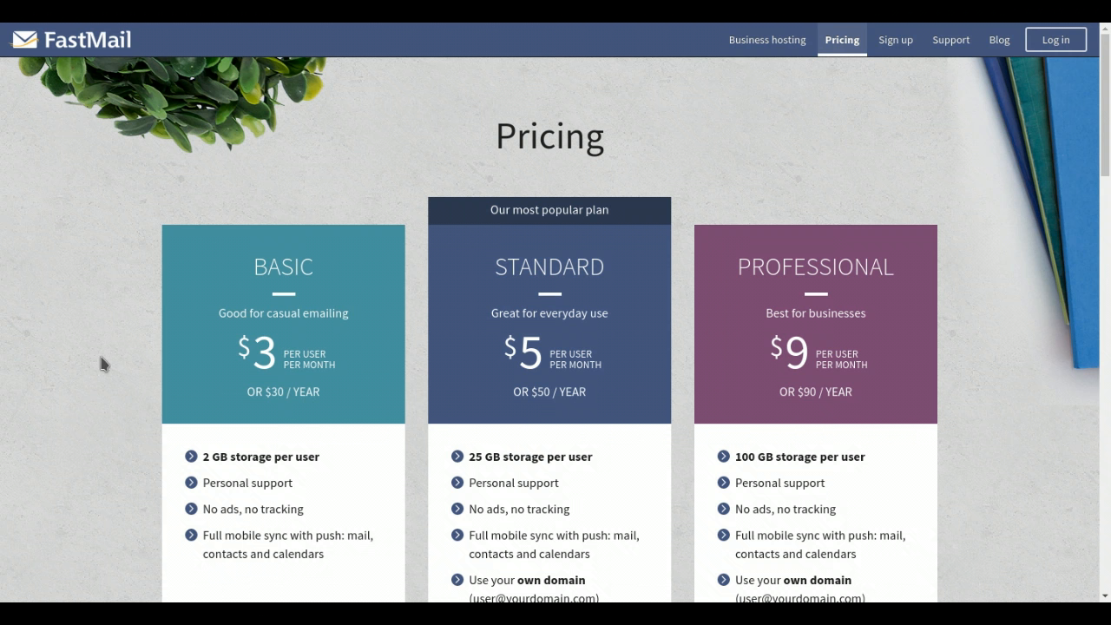
pyautogui.moveTo(47, 356)
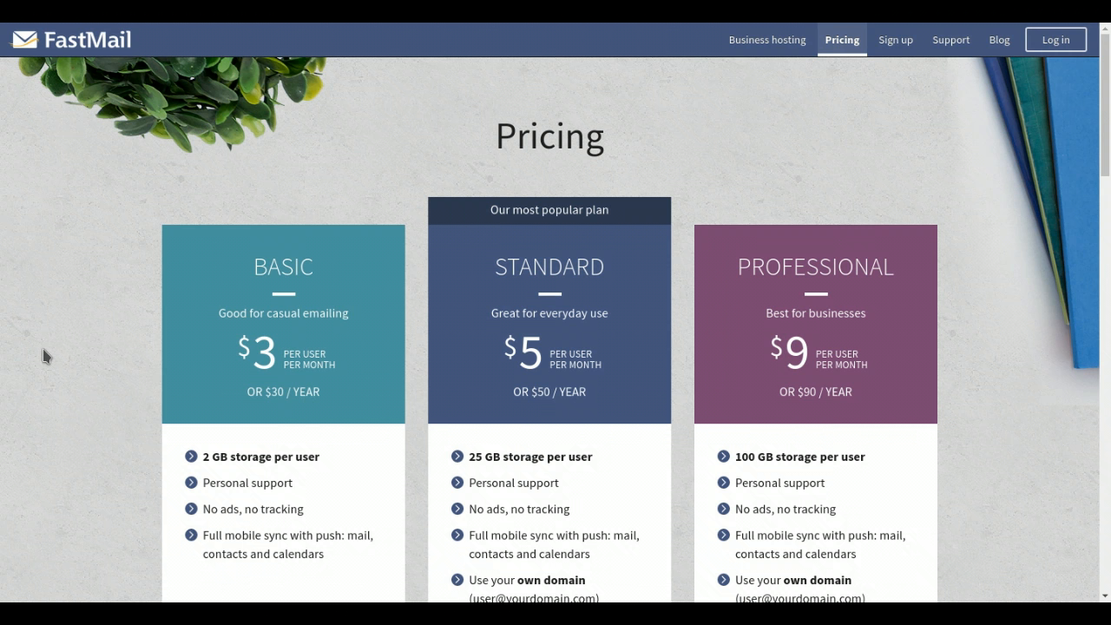
# Step: Scroll down the Pricing page to the Basic $3, Standard $5 and Professional $9 plan cards
pyautogui.scroll(-3)
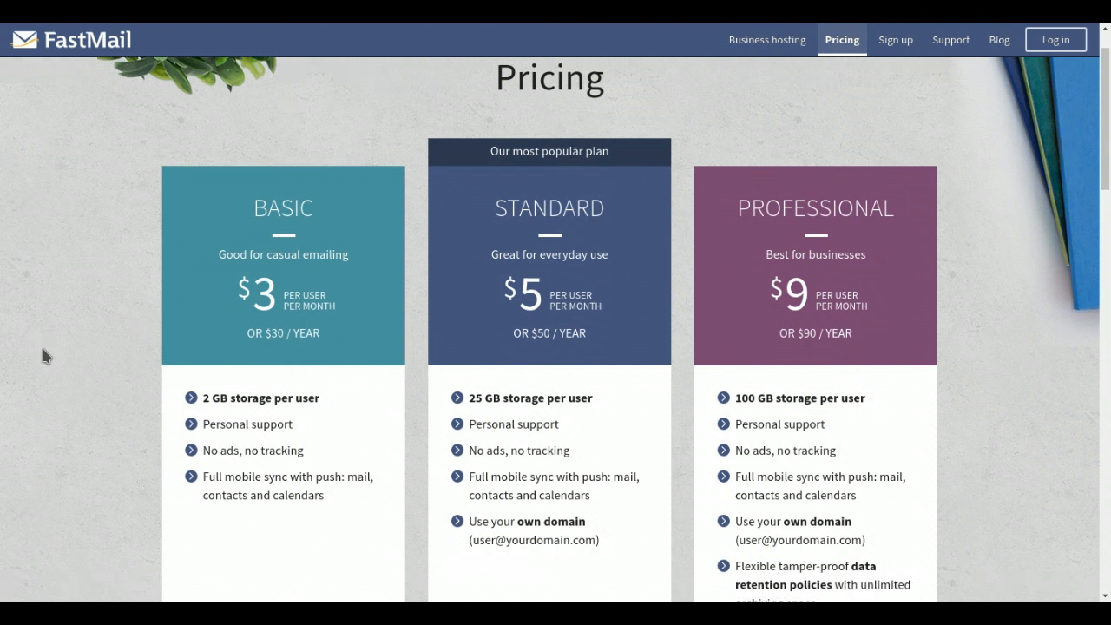
pyautogui.scroll(-3)
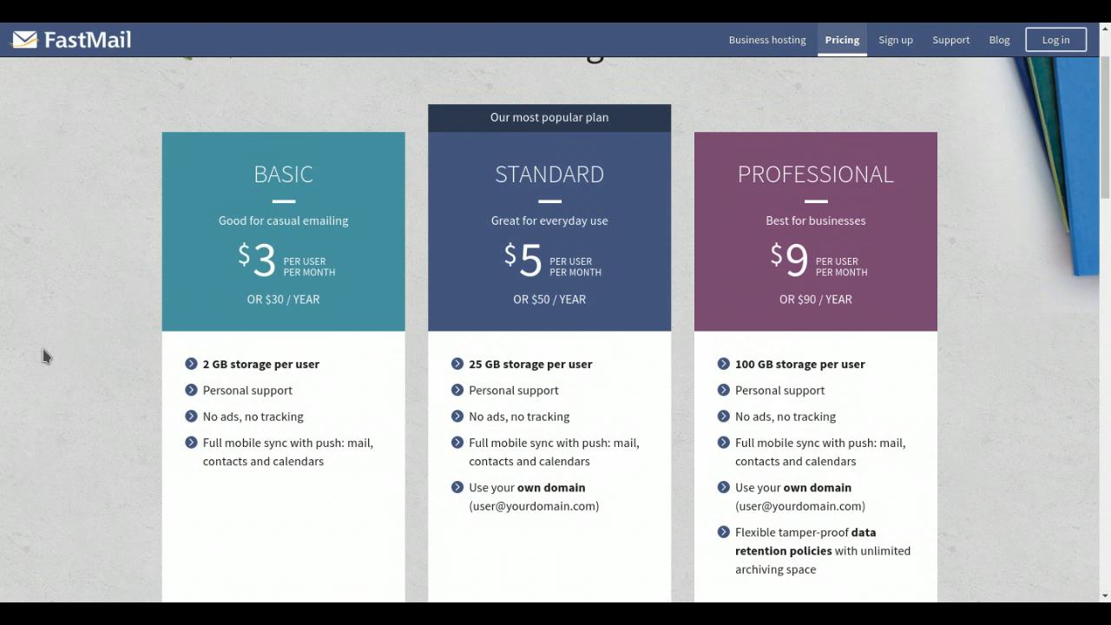
pyautogui.moveTo(73, 359)
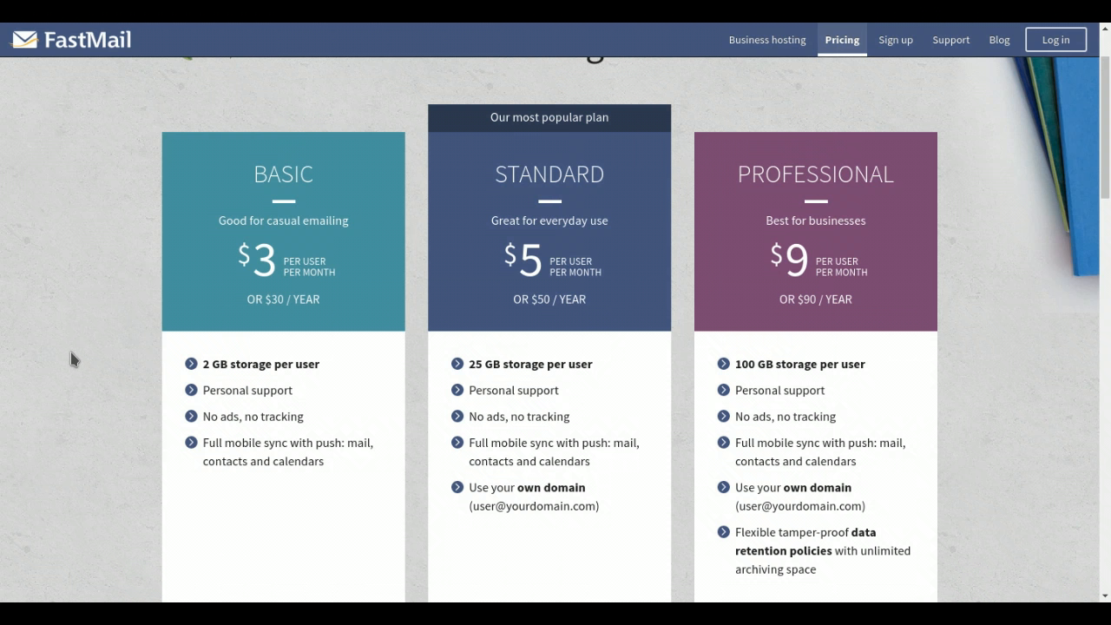
pyautogui.scroll(-3)
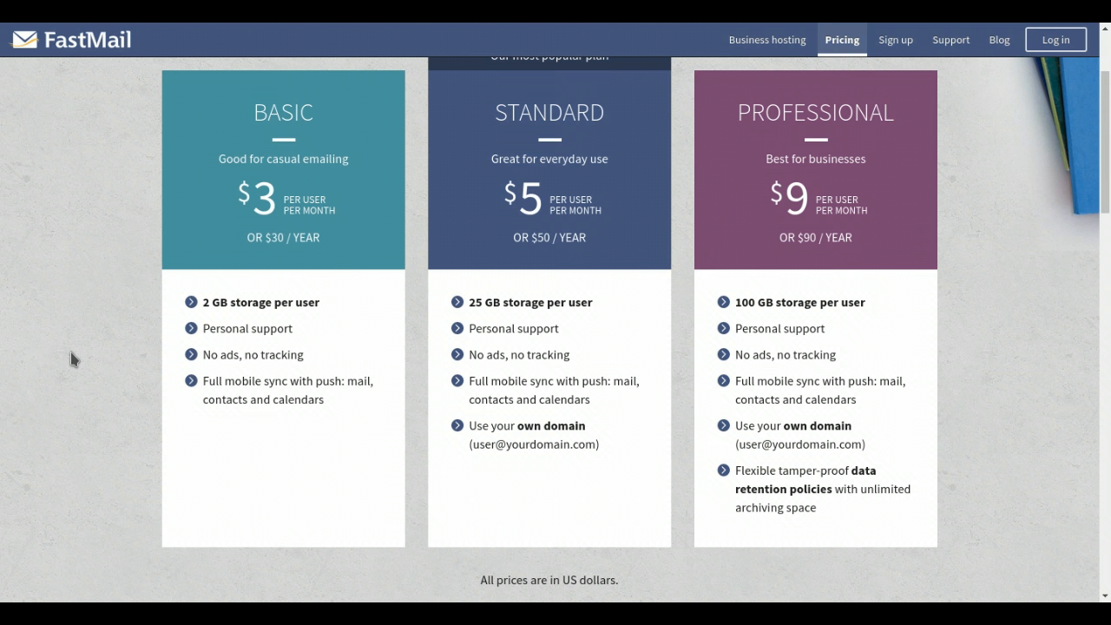
pyautogui.moveTo(201, 424)
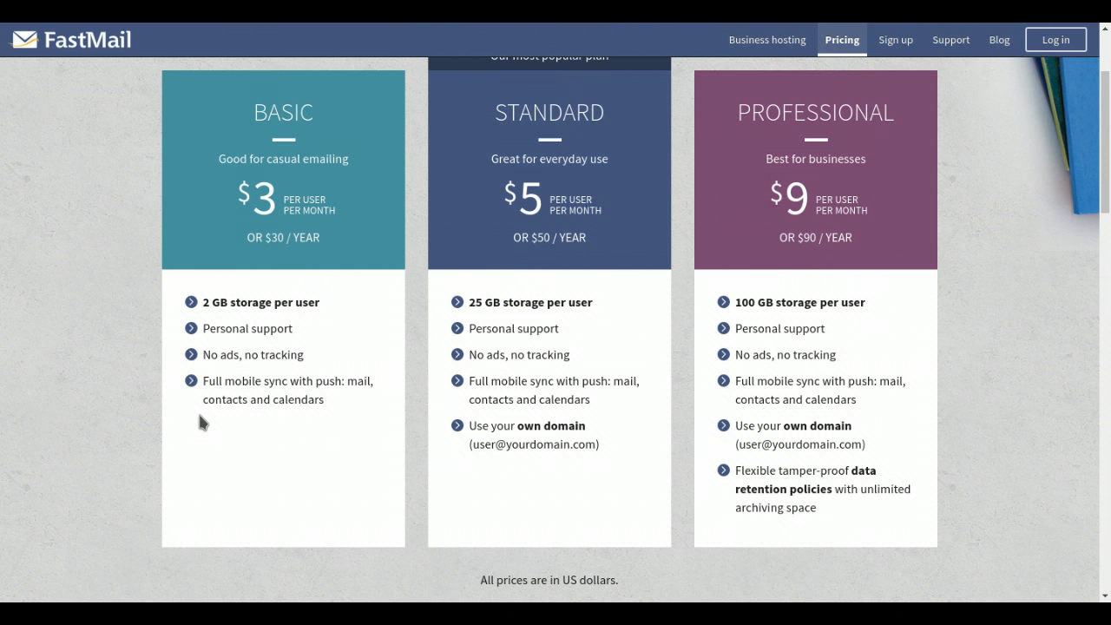
pyautogui.moveTo(118, 458)
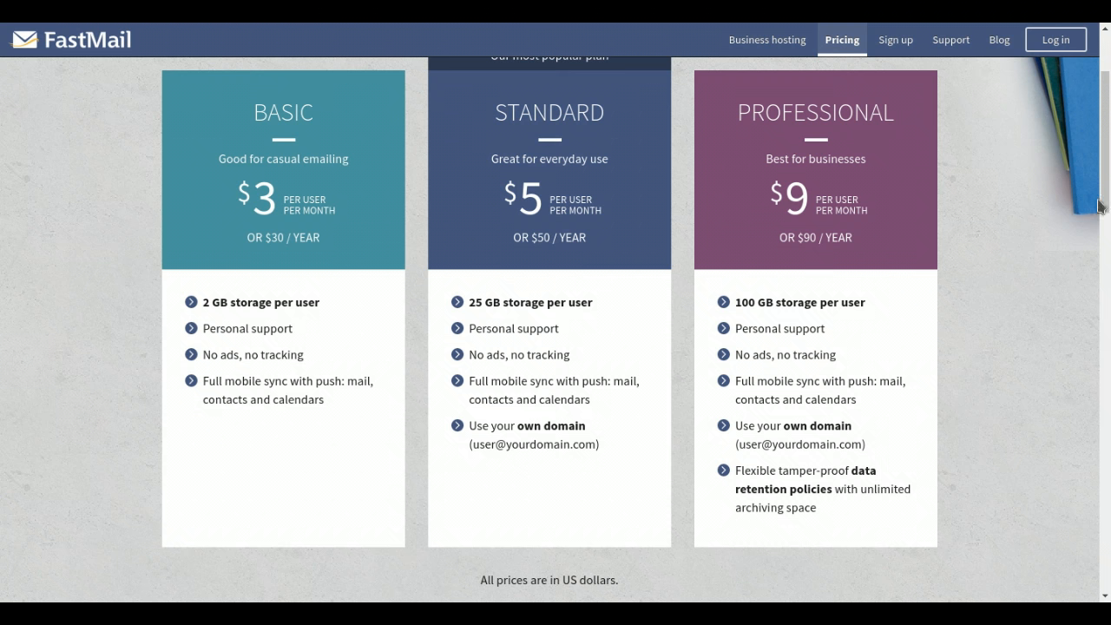
# Step: Scroll past Sign Up Now to the FAQs on free trials, payment types, own domains and aliases
pyautogui.scroll(-3)
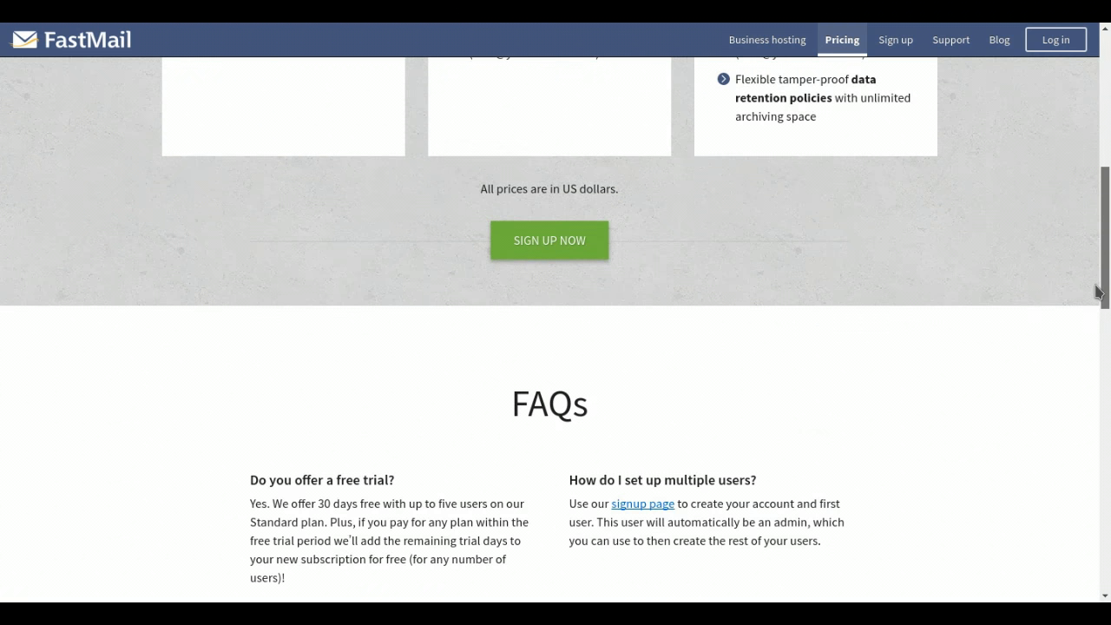
pyautogui.scroll(-3)
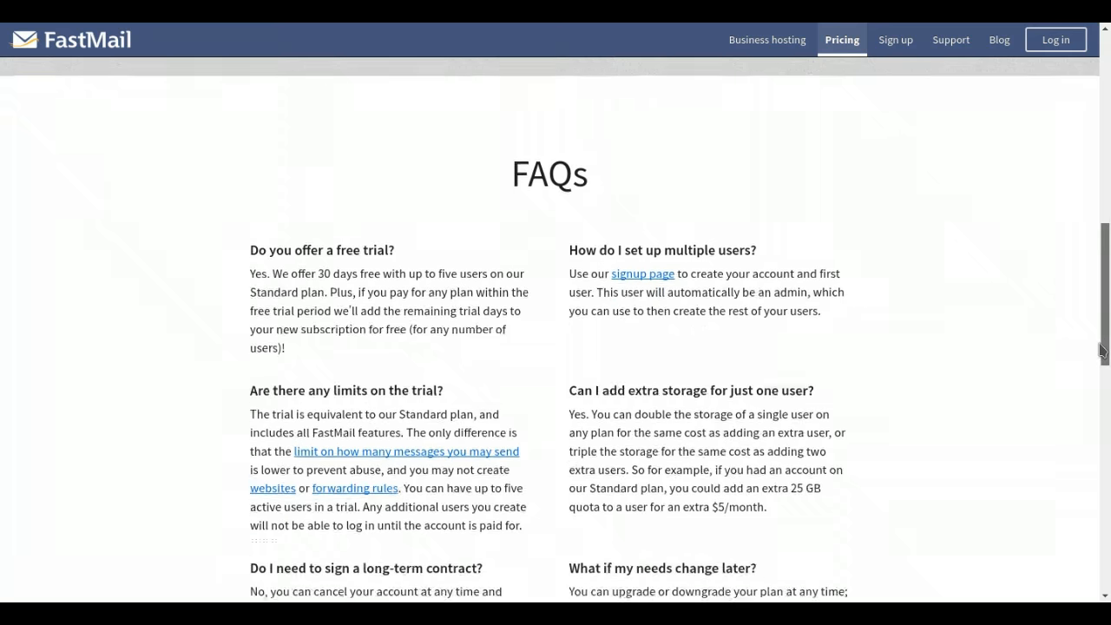
pyautogui.scroll(-3)
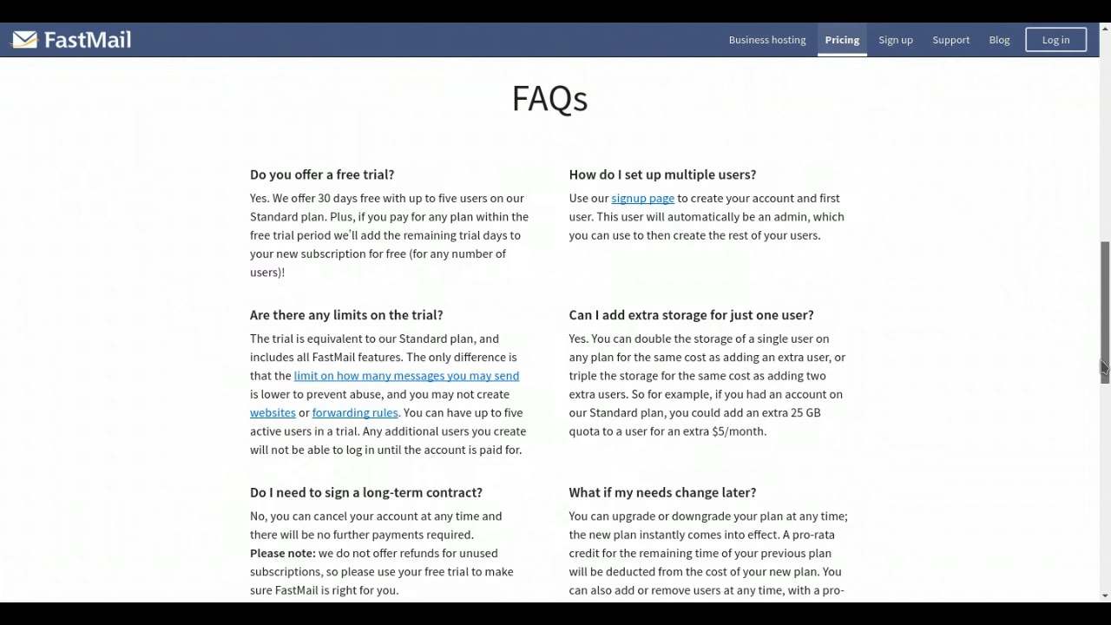
pyautogui.scroll(-3)
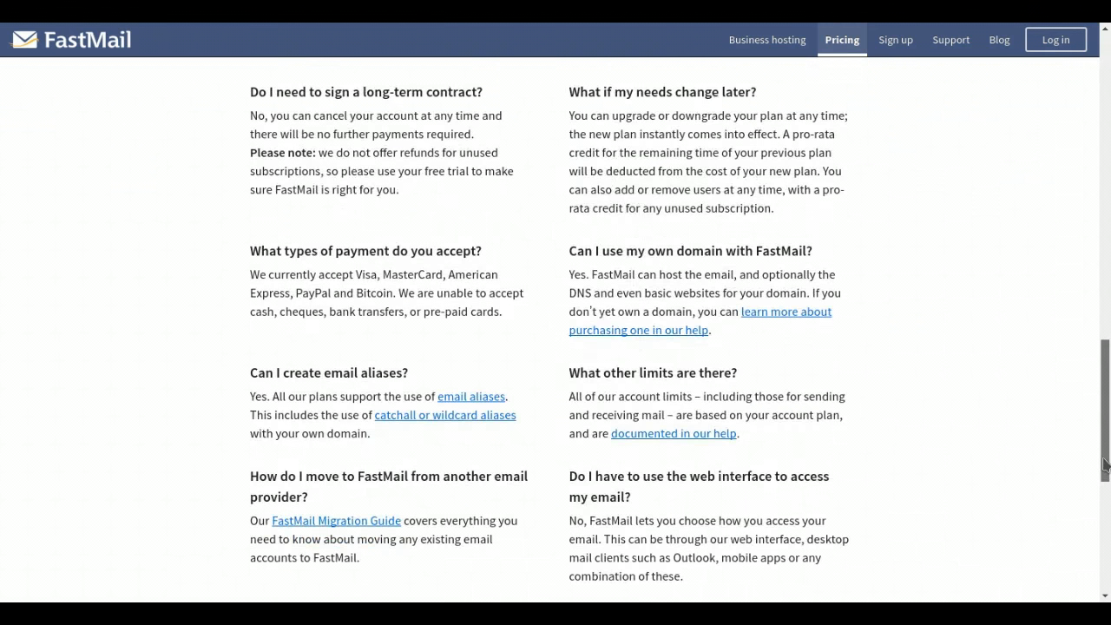
pyautogui.scroll(-3)
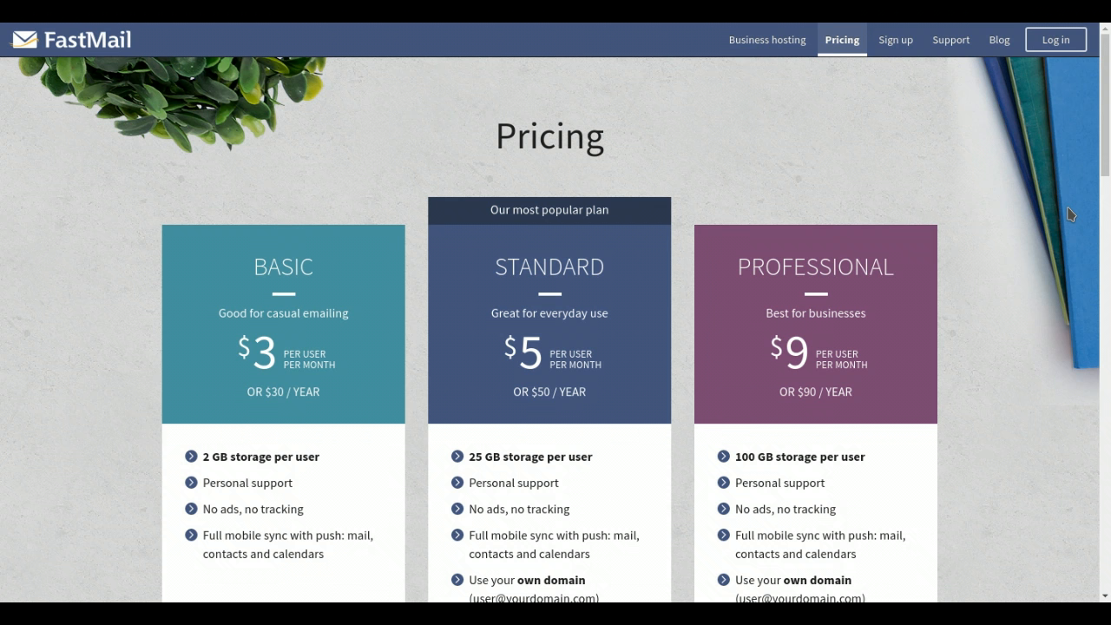
# Step: Scroll the Pricing page back toward the three plan cards
pyautogui.scroll(-3)
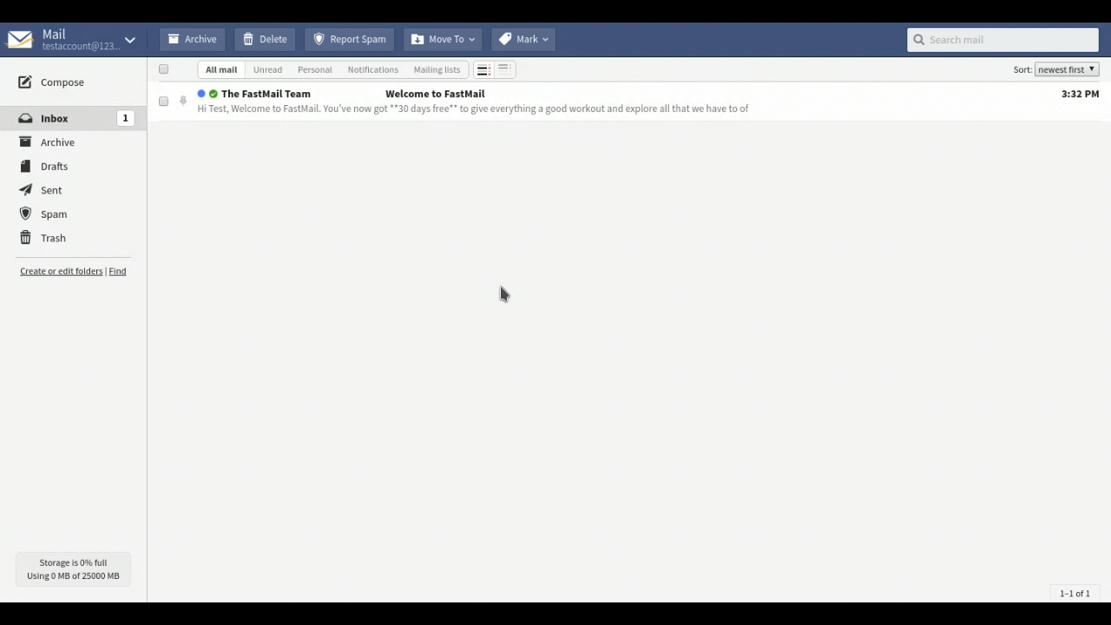
pyautogui.moveTo(451, 211)
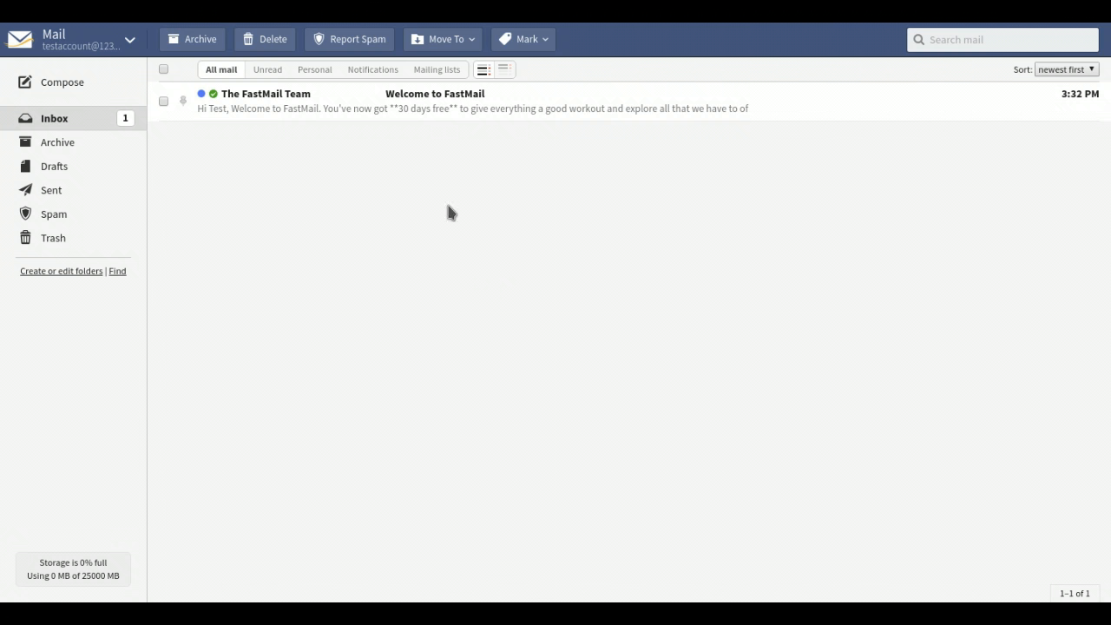
# Step: Open the 'Welcome to FastMail' message and read its setup and billing guidance
pyautogui.click(434, 94)
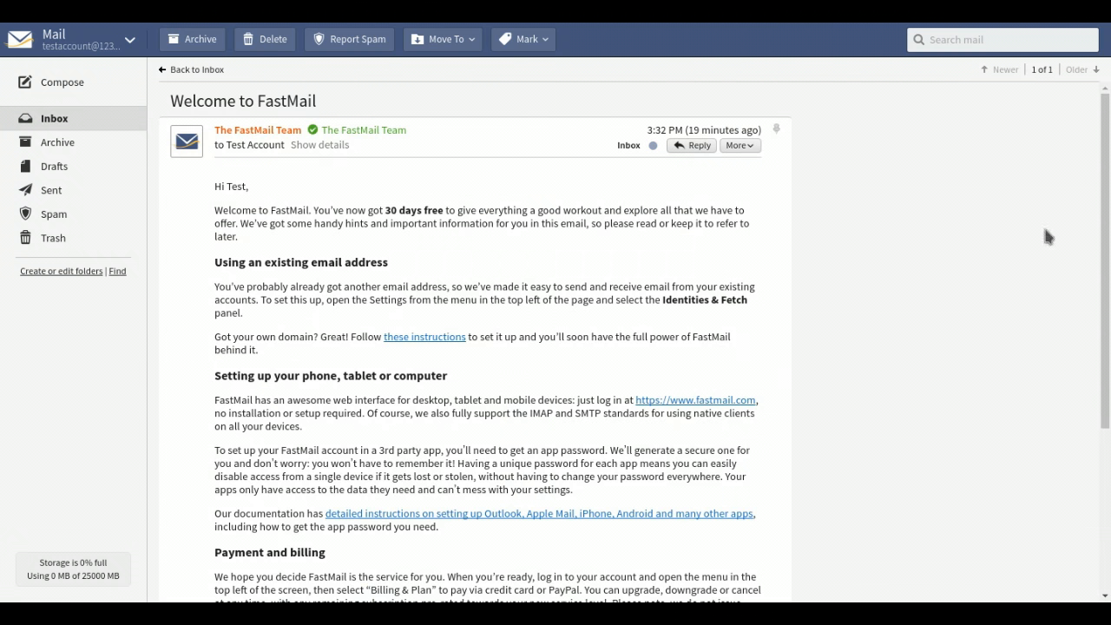
pyautogui.scroll(-3)
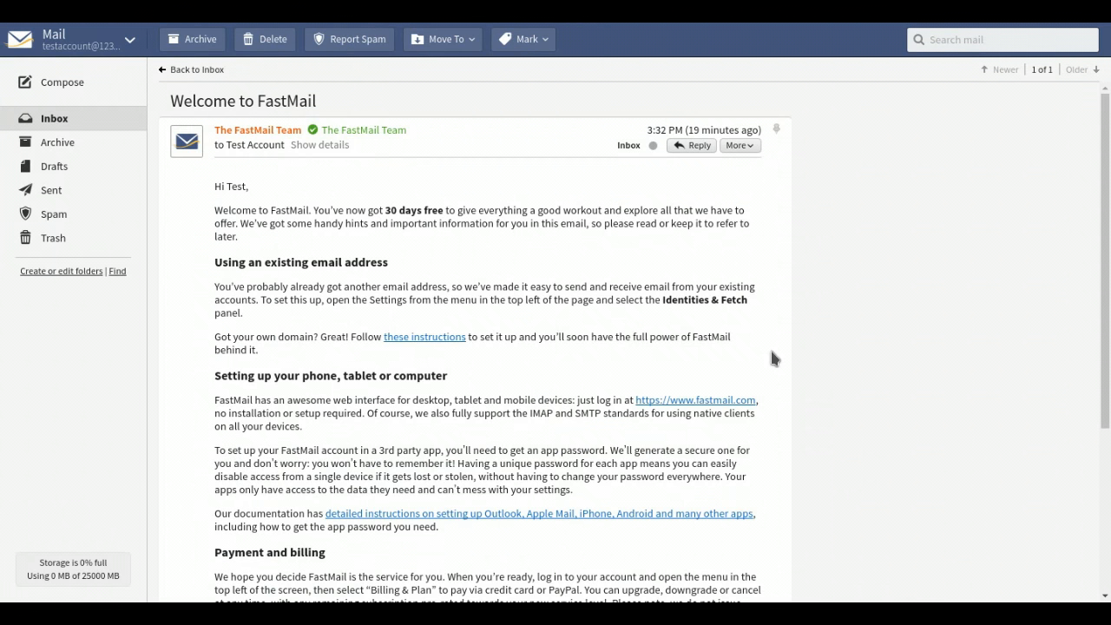
pyautogui.moveTo(574, 114)
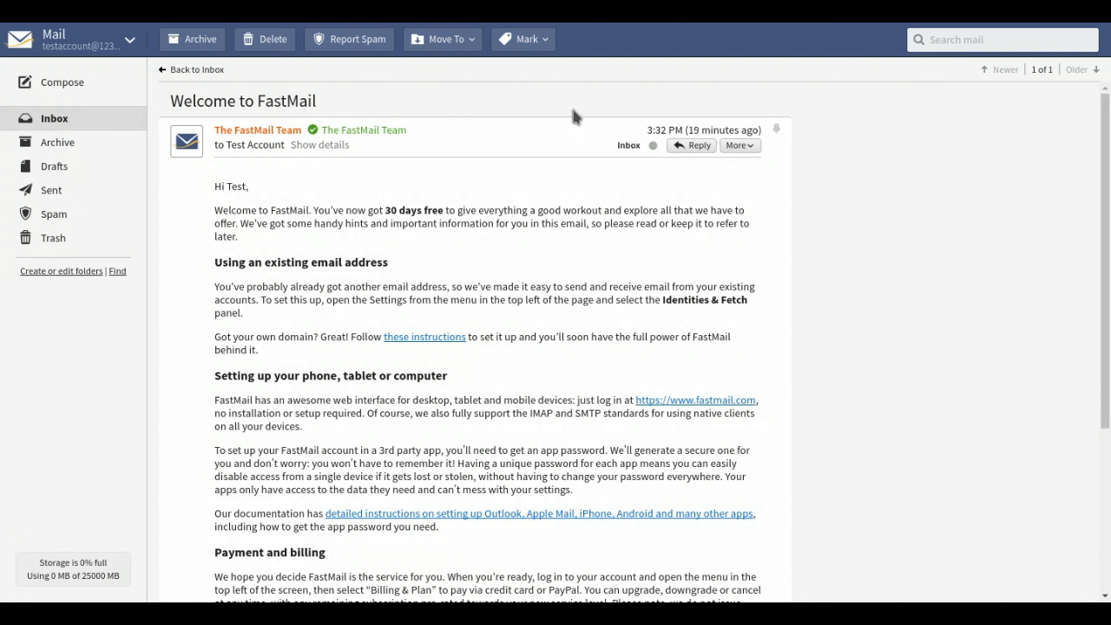
pyautogui.moveTo(90, 347)
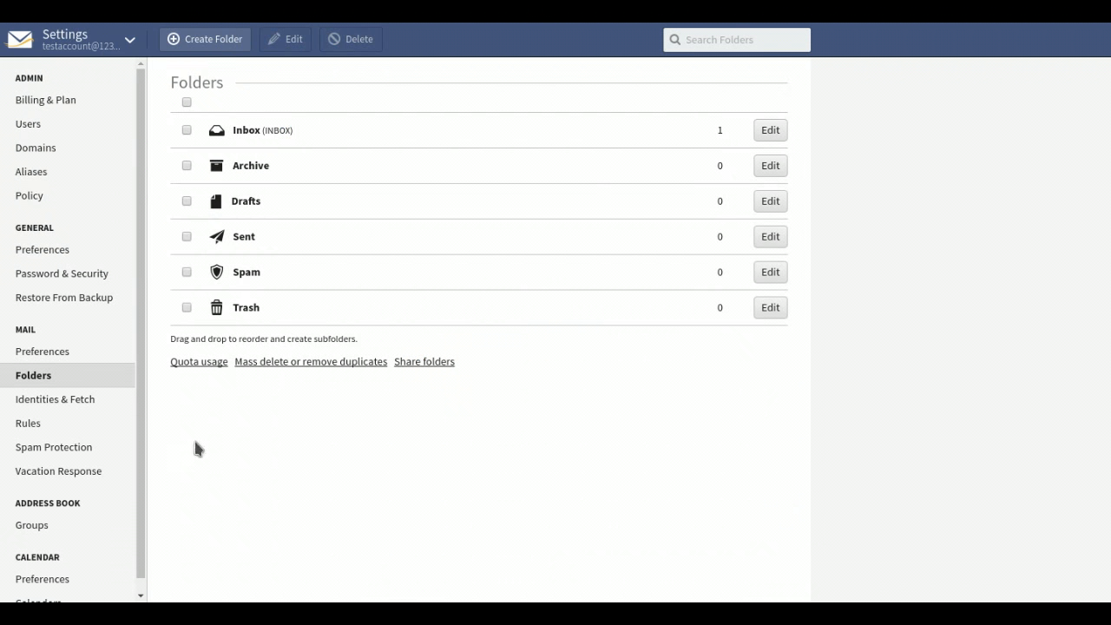
pyautogui.moveTo(465, 434)
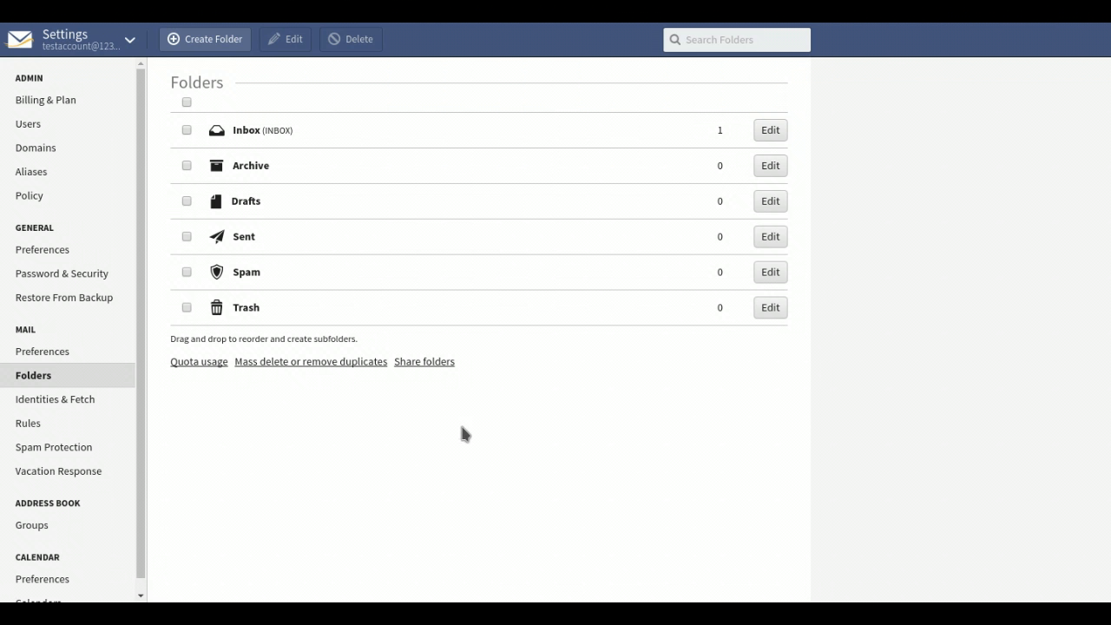
pyautogui.moveTo(107, 350)
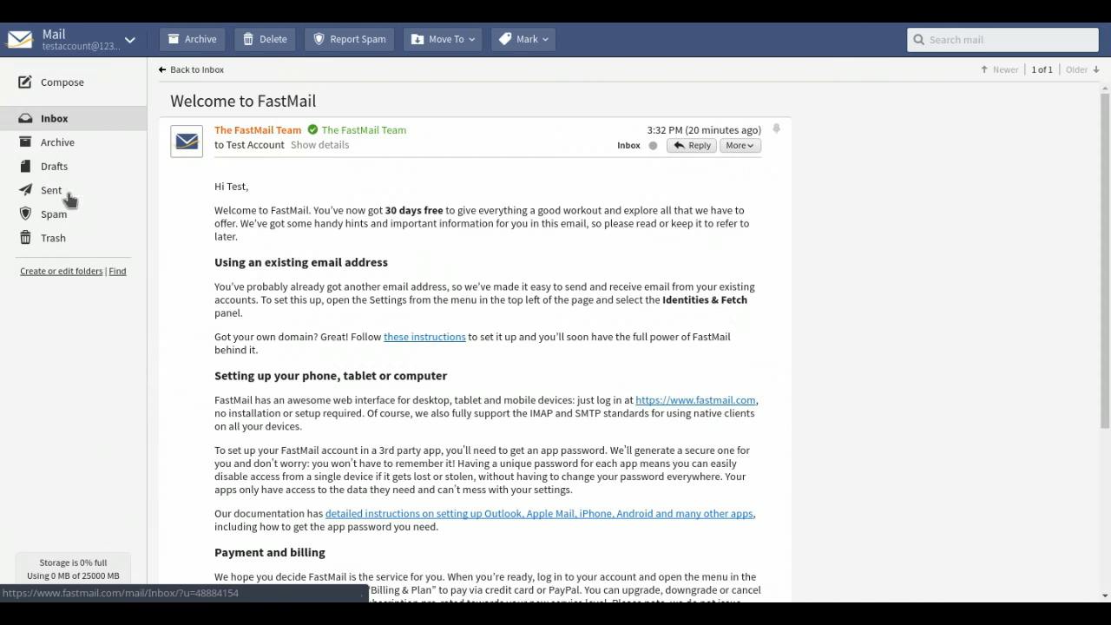
# Step: Switch from mail to the address book, which has no contacts yet
pyautogui.click(53, 118)
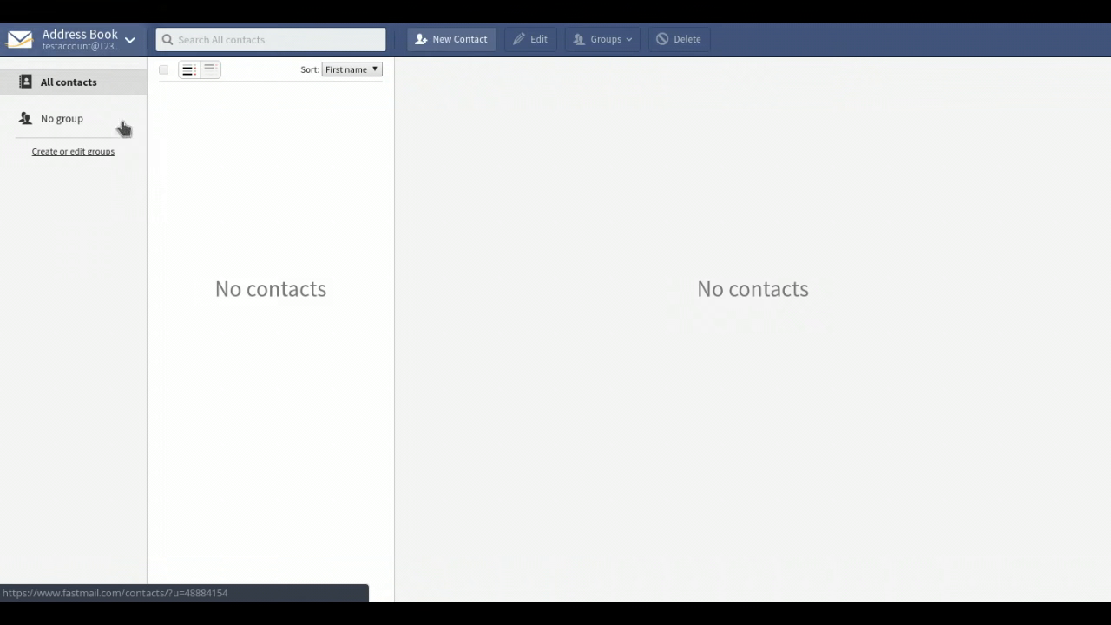
# Step: Create contact Mr A B, first name A, last name B, birthday 1 February 1999, and save it
pyautogui.click(451, 38)
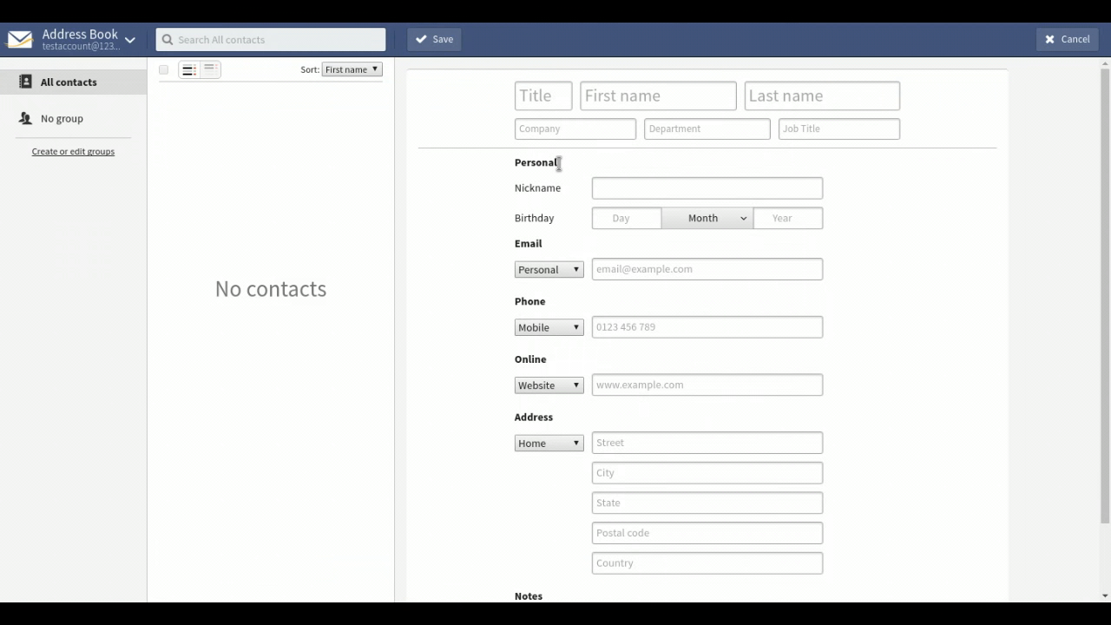
pyautogui.write('A')
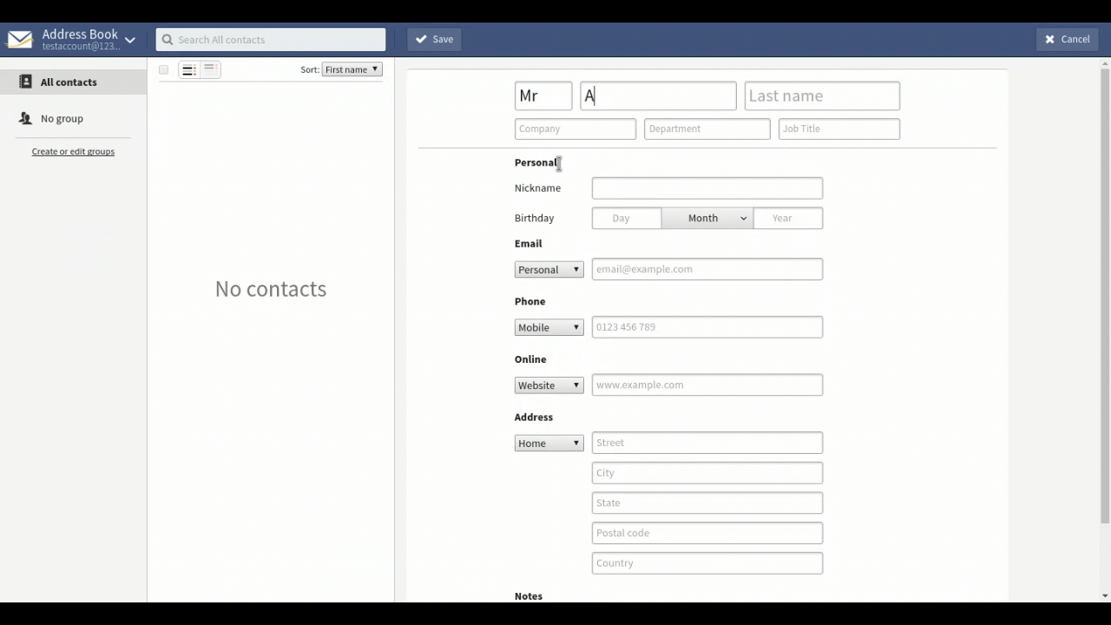
pyautogui.write('B')
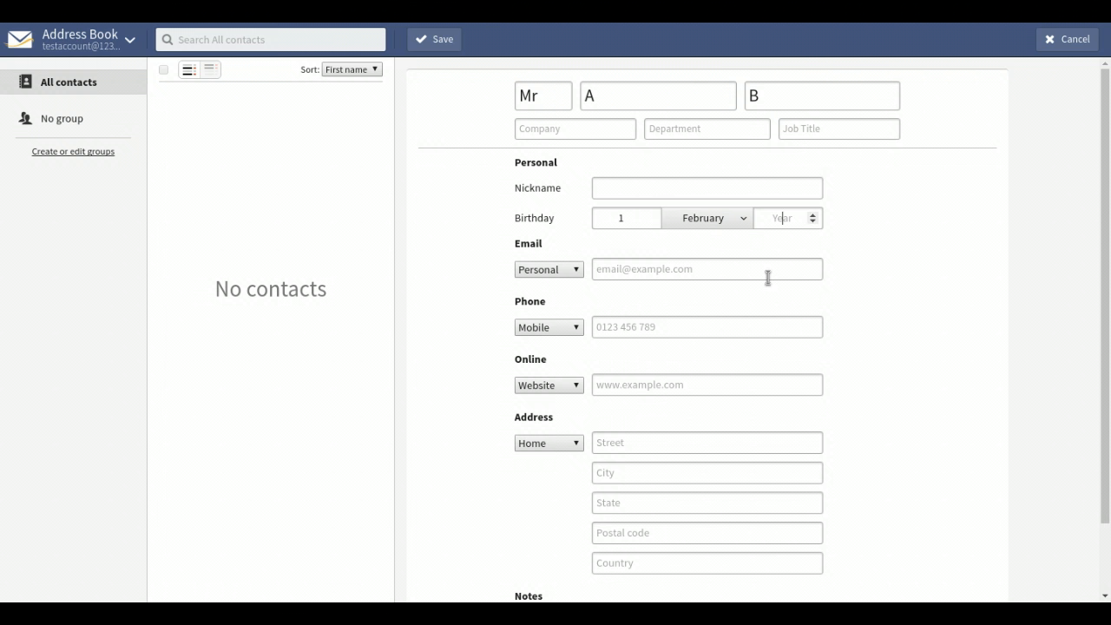
pyautogui.write('1999')
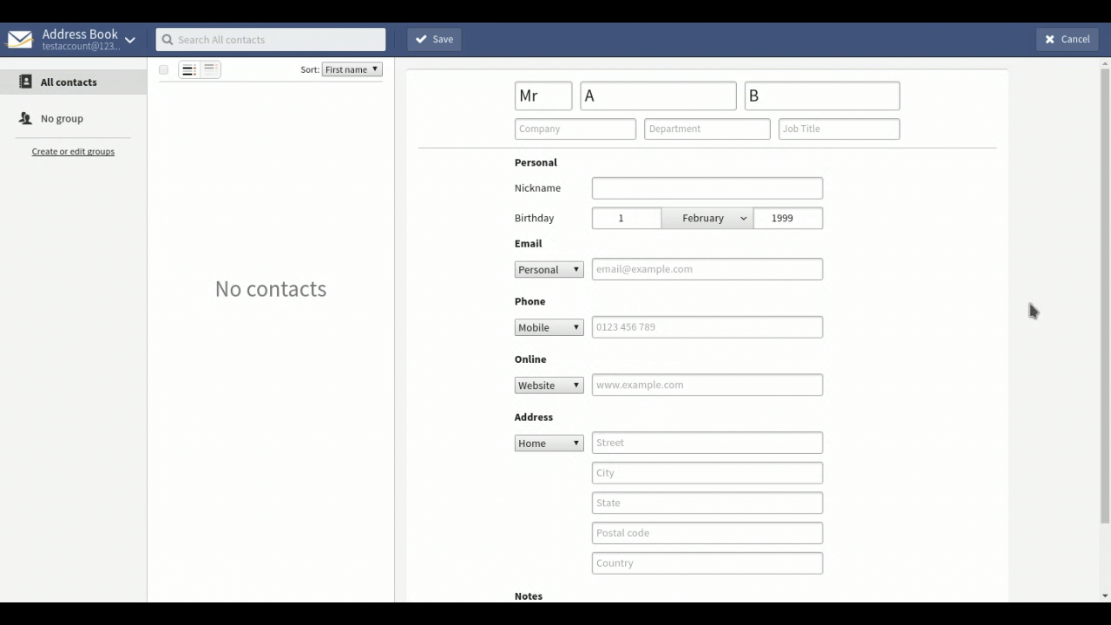
pyautogui.scroll(-3)
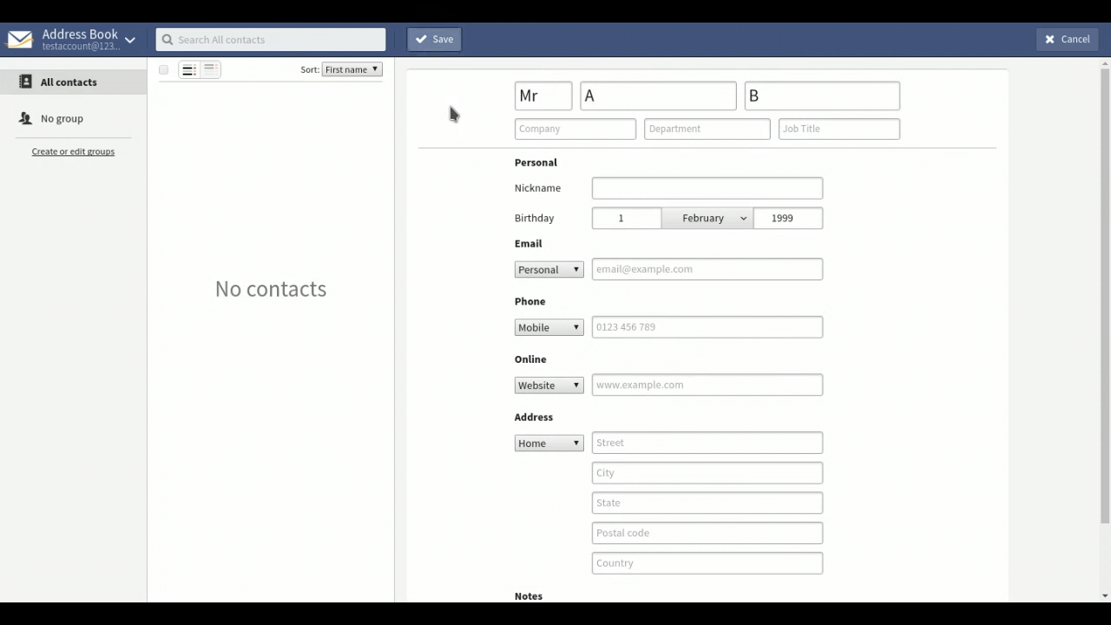
pyautogui.click(434, 38)
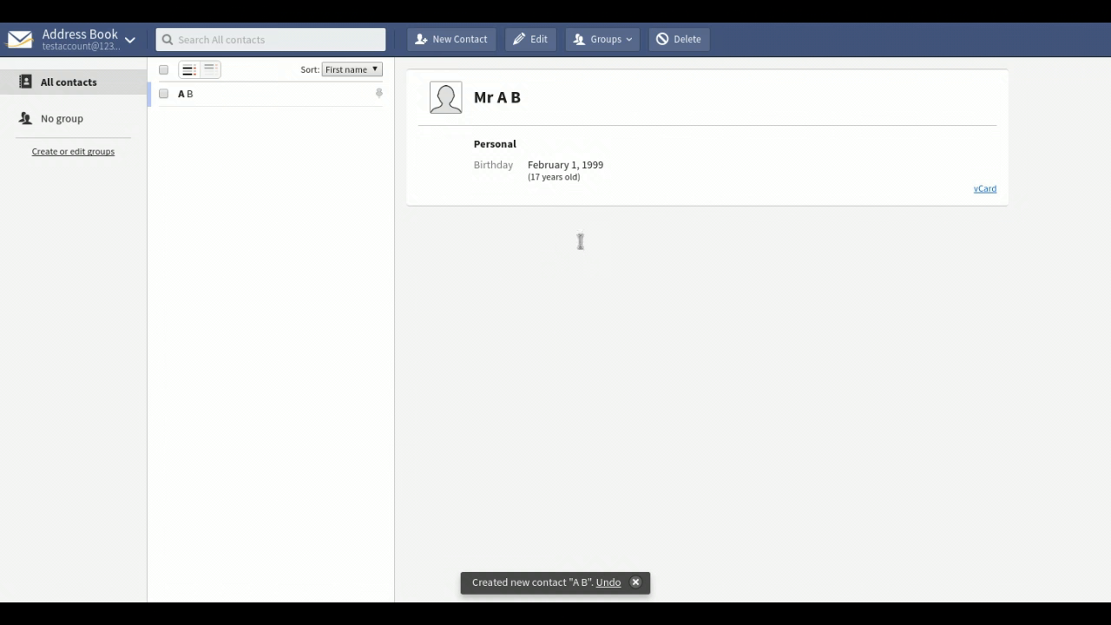
# Step: Switch to mail, start a new message with 'a' as recipient, then discard the draft
pyautogui.click(128, 40)
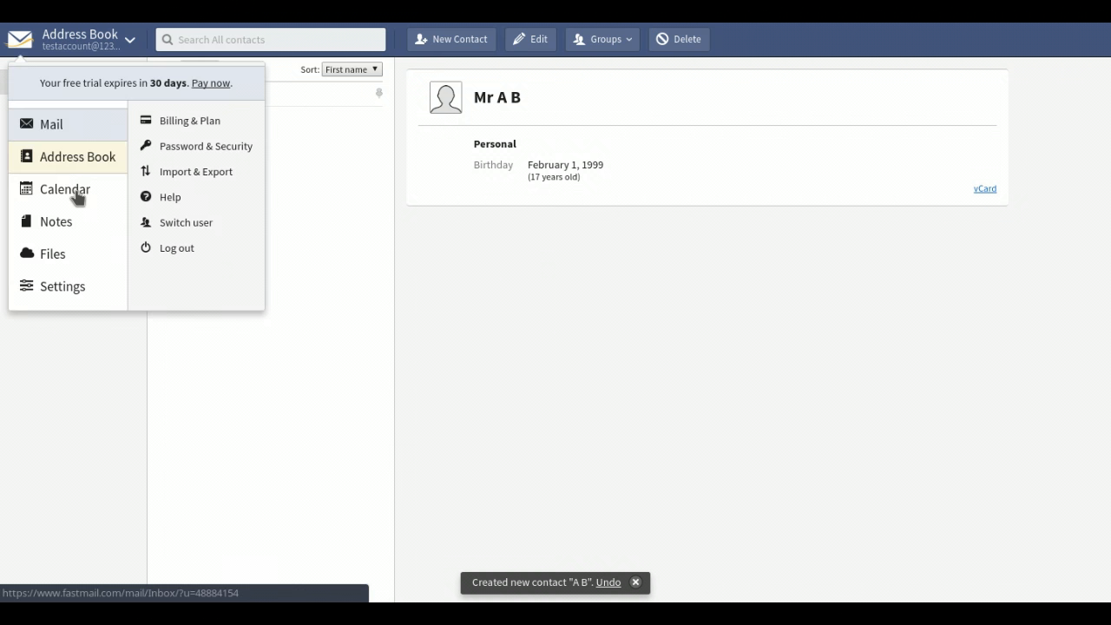
pyautogui.click(52, 123)
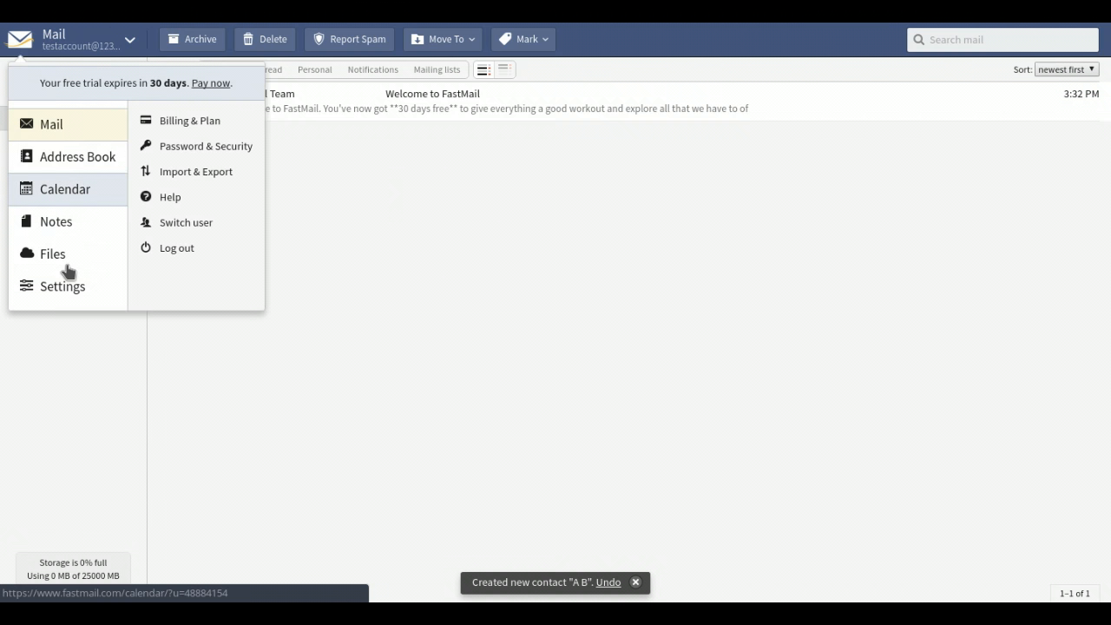
pyautogui.click(77, 156)
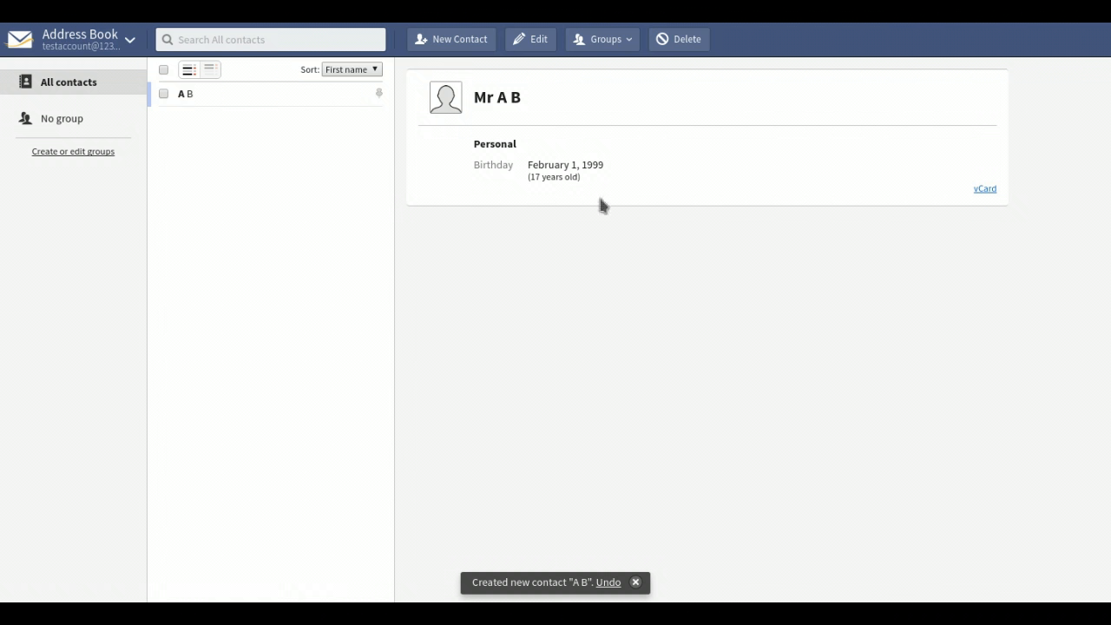
pyautogui.moveTo(548, 309)
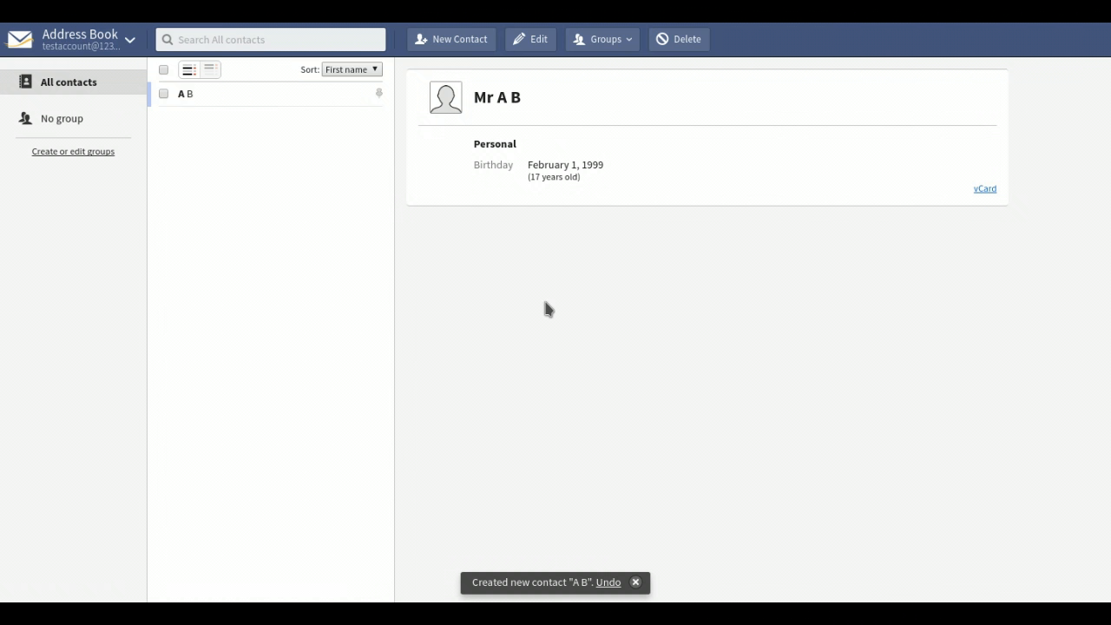
pyautogui.moveTo(76, 114)
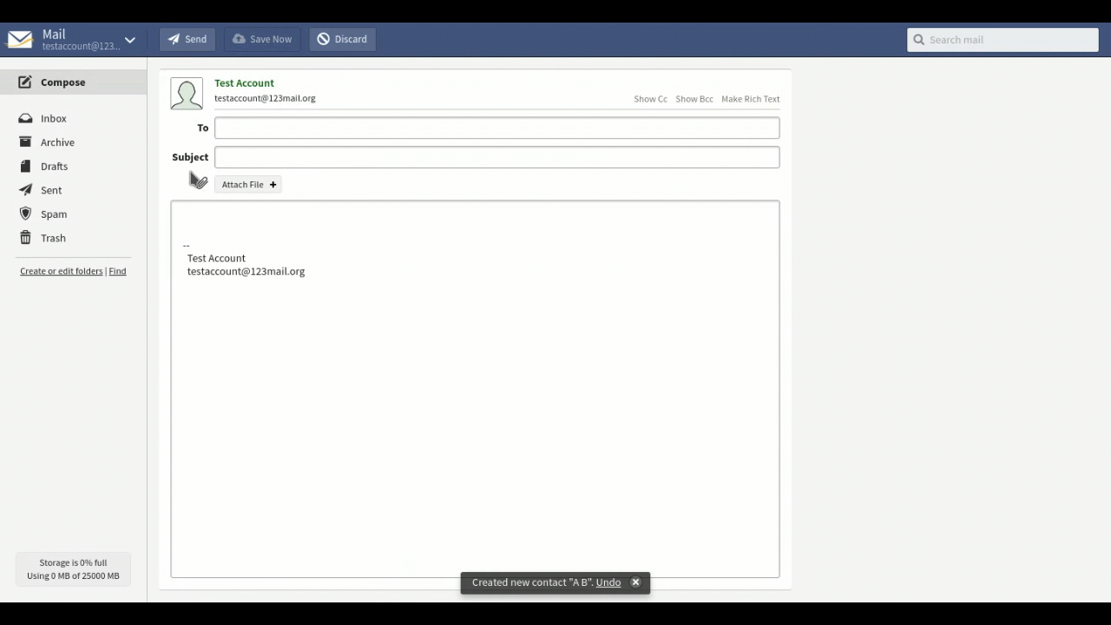
pyautogui.write('a')
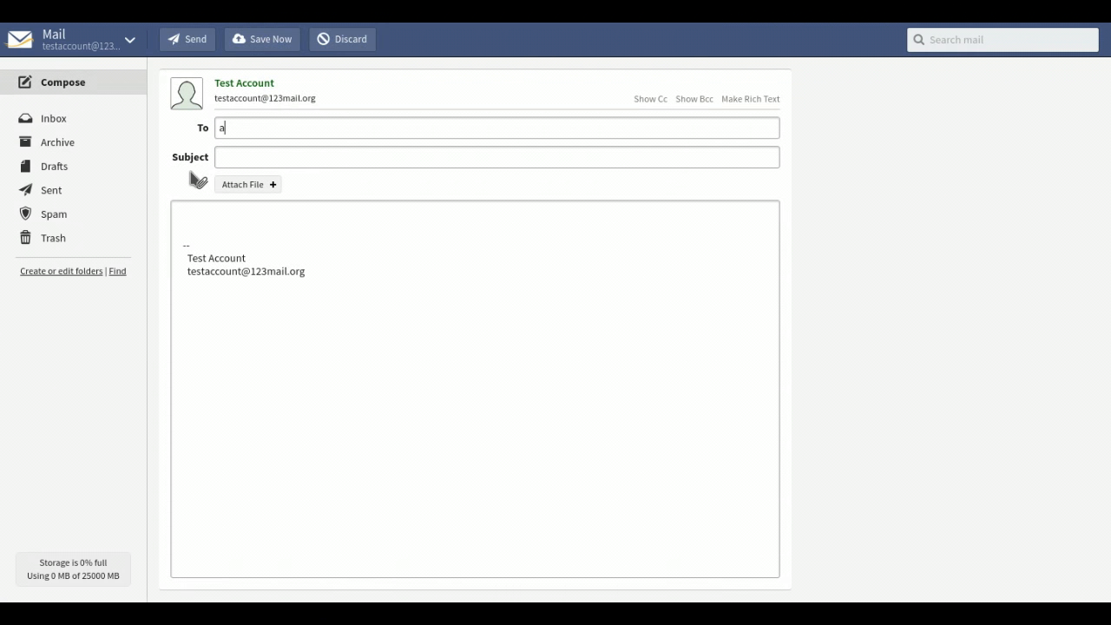
pyautogui.click(342, 38)
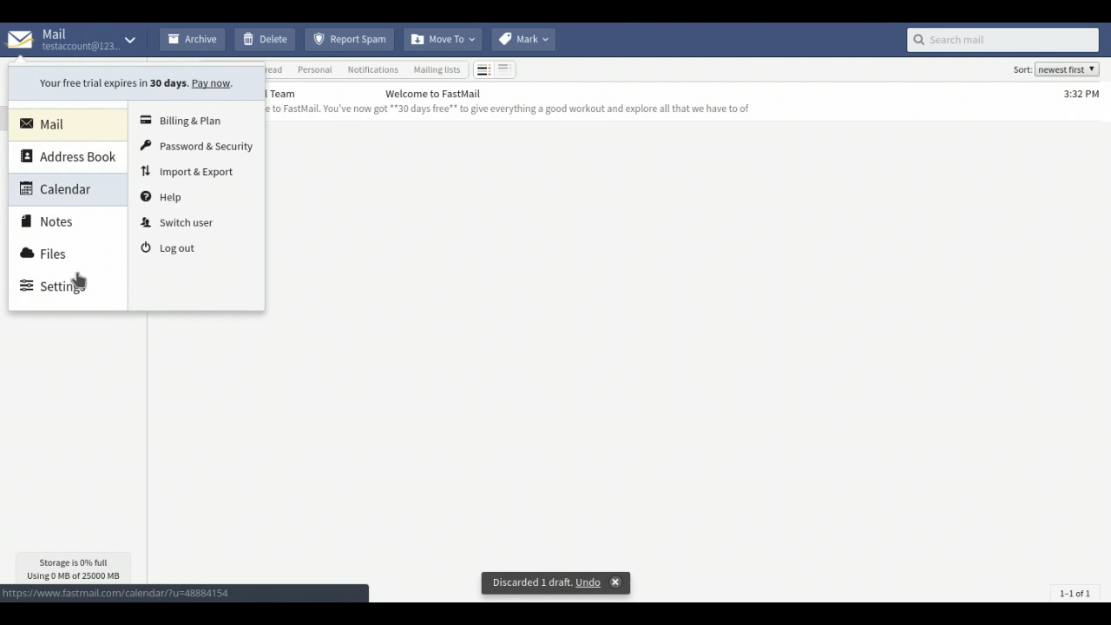
pyautogui.click(77, 156)
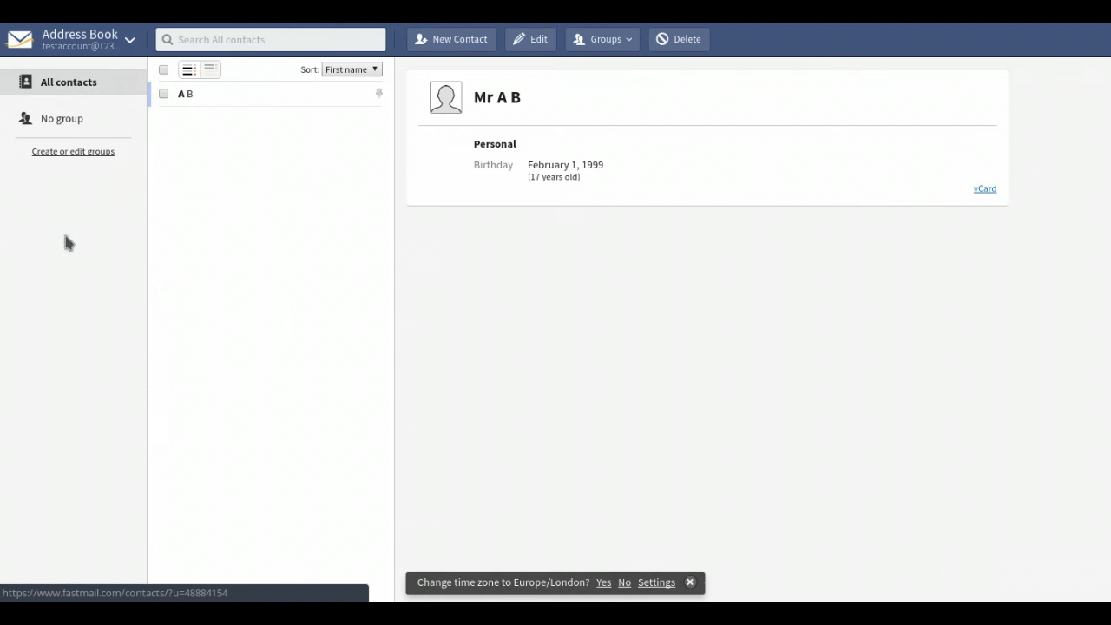
pyautogui.moveTo(968, 278)
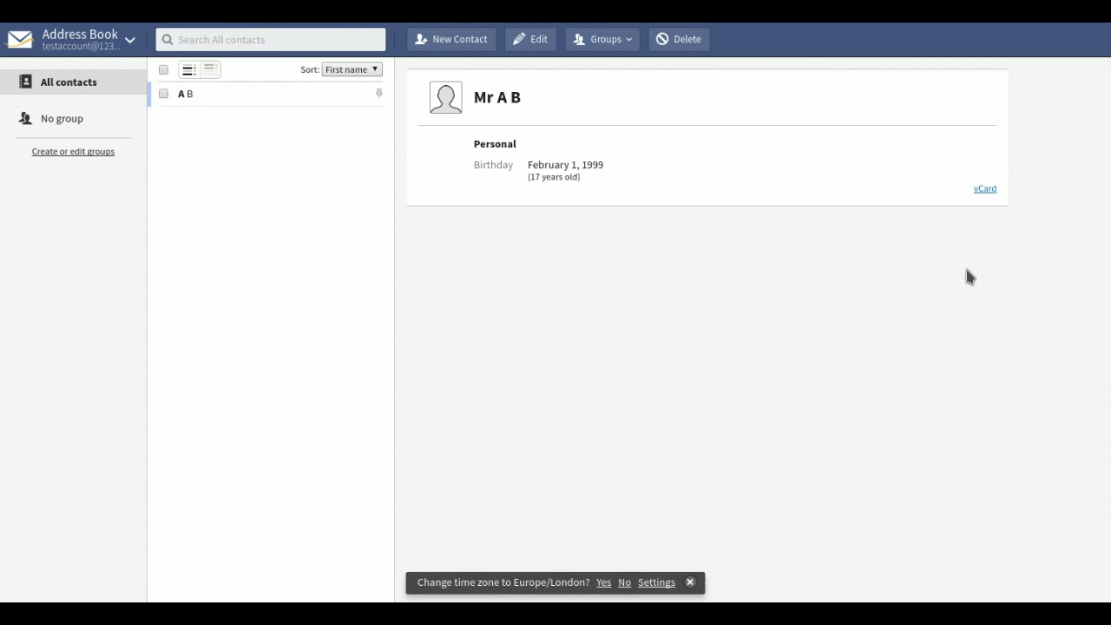
pyautogui.moveTo(538, 120)
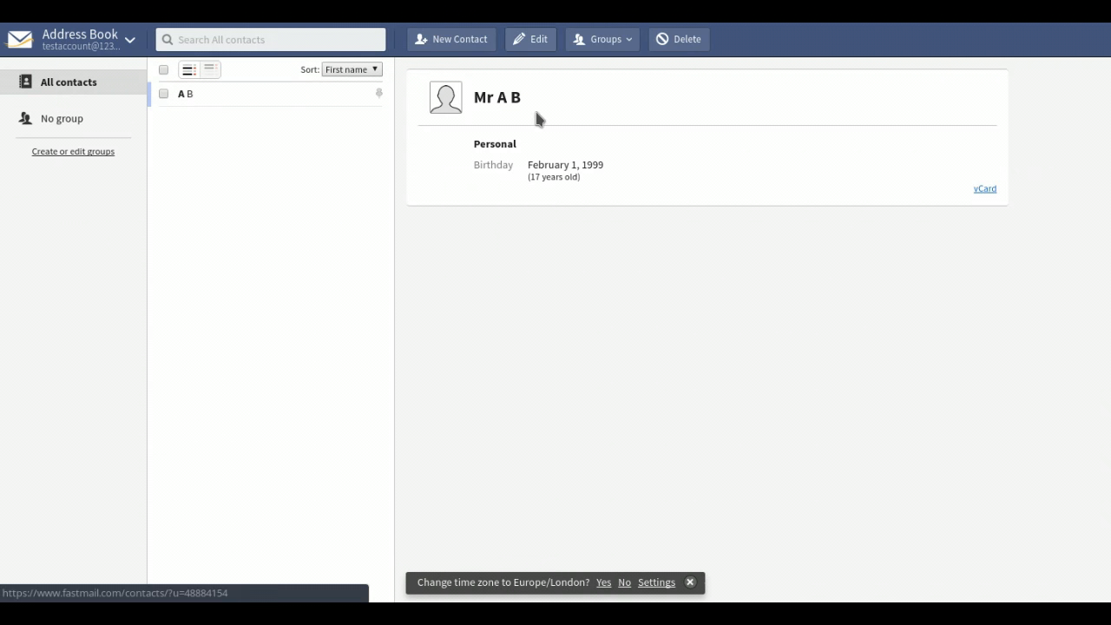
pyautogui.click(531, 38)
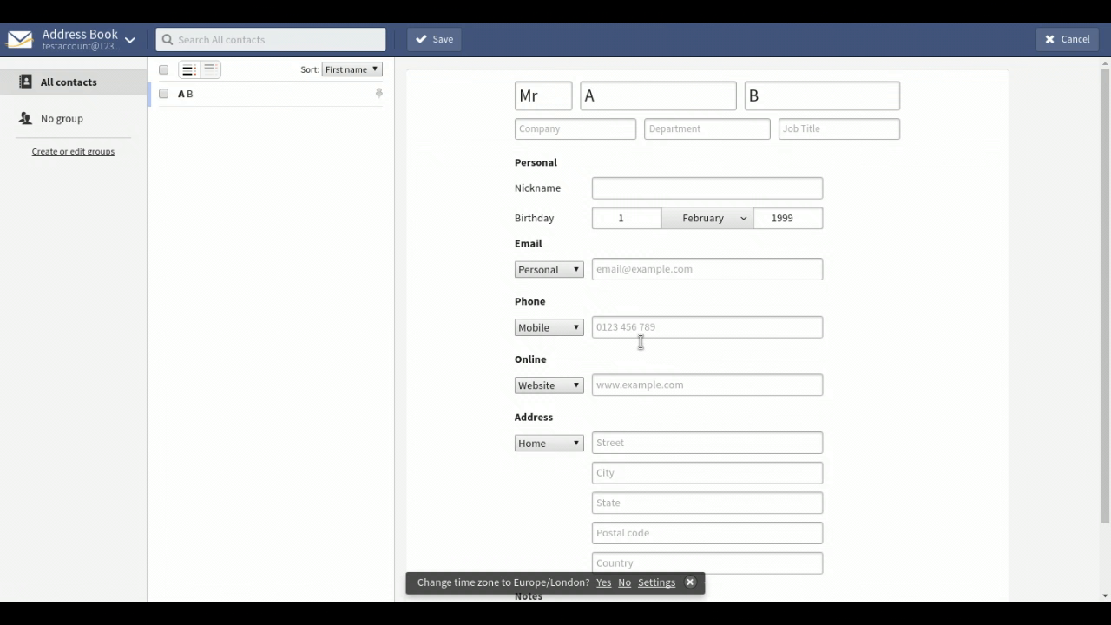
pyautogui.write('hello')
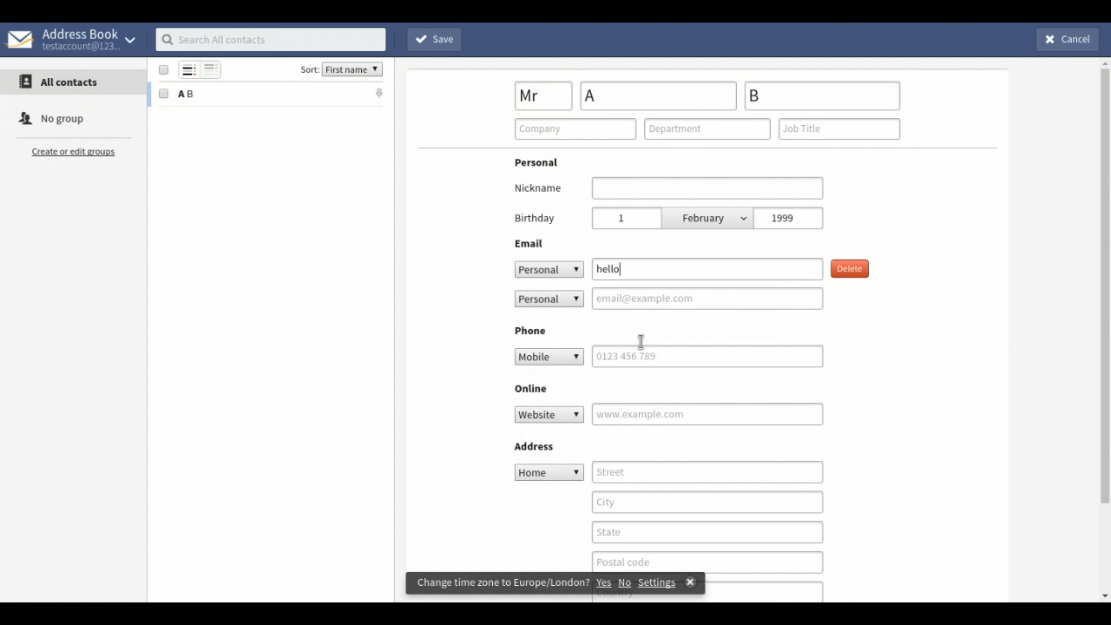
pyautogui.write('@hello.com')
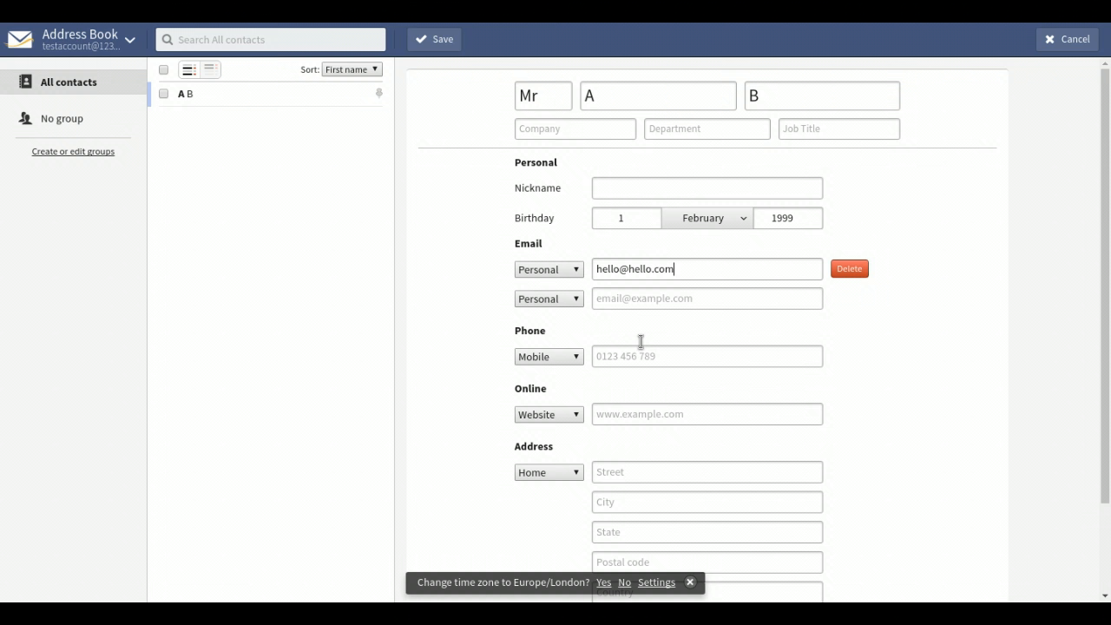
pyautogui.moveTo(448, 335)
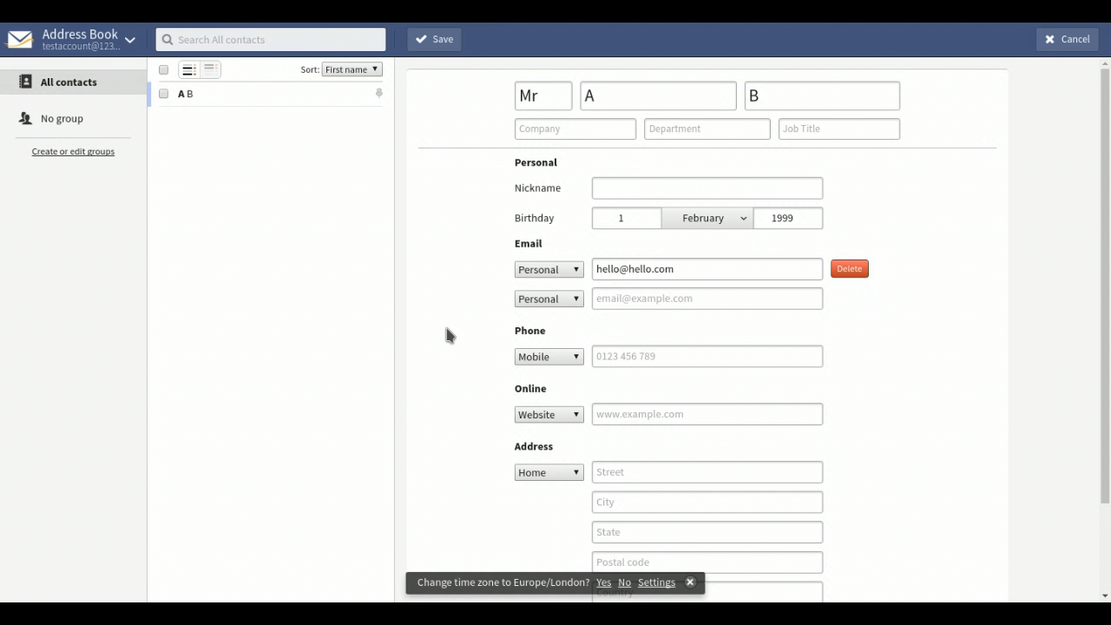
pyautogui.moveTo(455, 225)
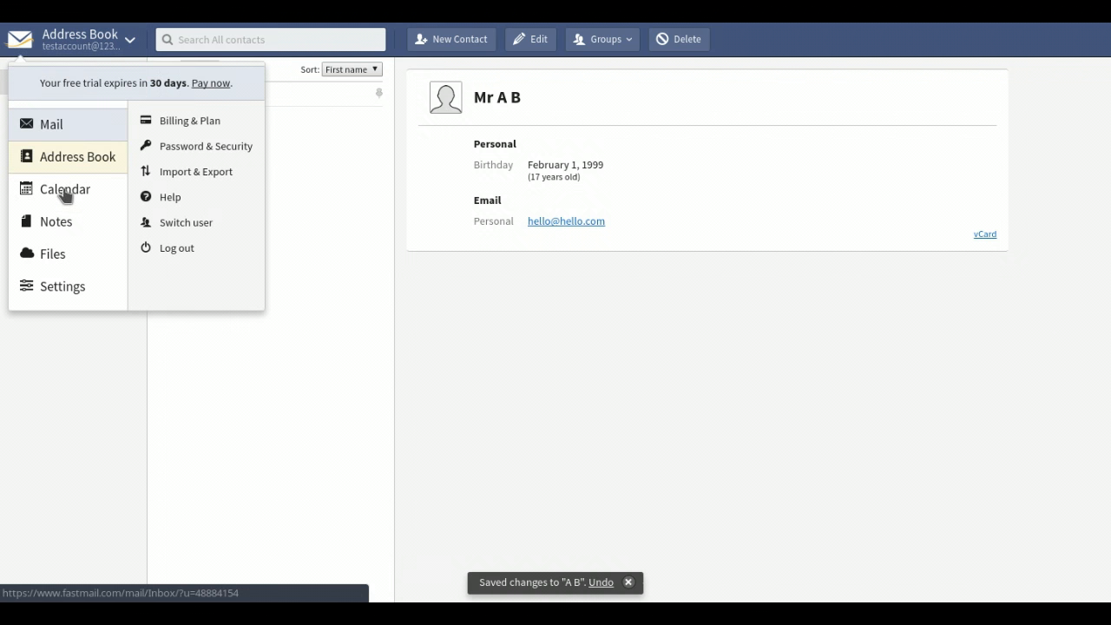
# Step: Start a new message, enter 'hello' in To and pick A B's address from the suggestions
pyautogui.click(53, 125)
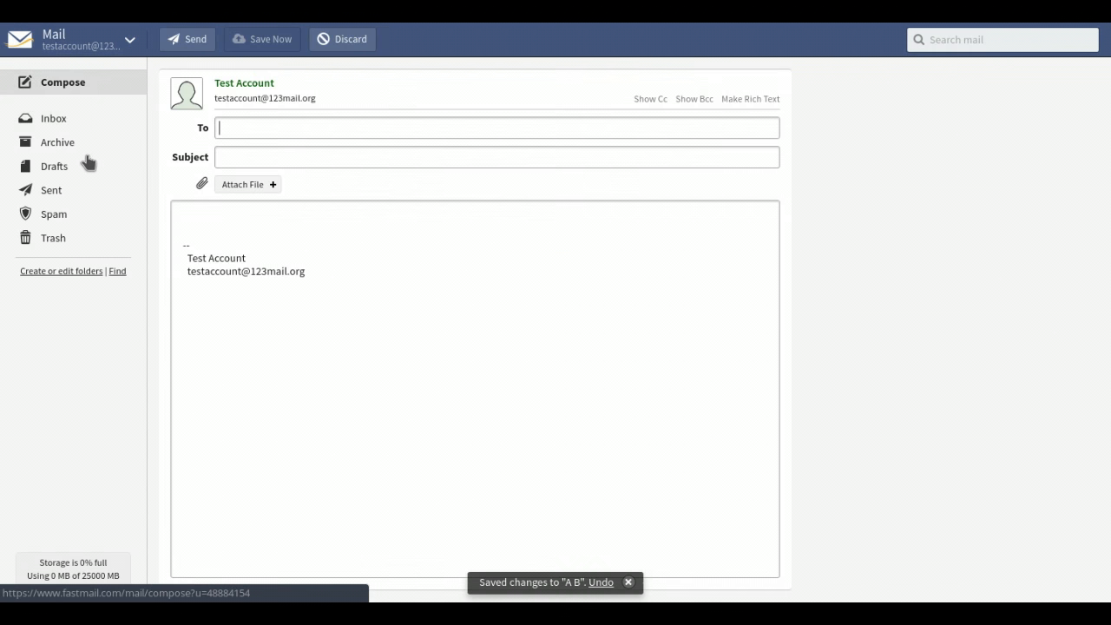
pyautogui.write('hello')
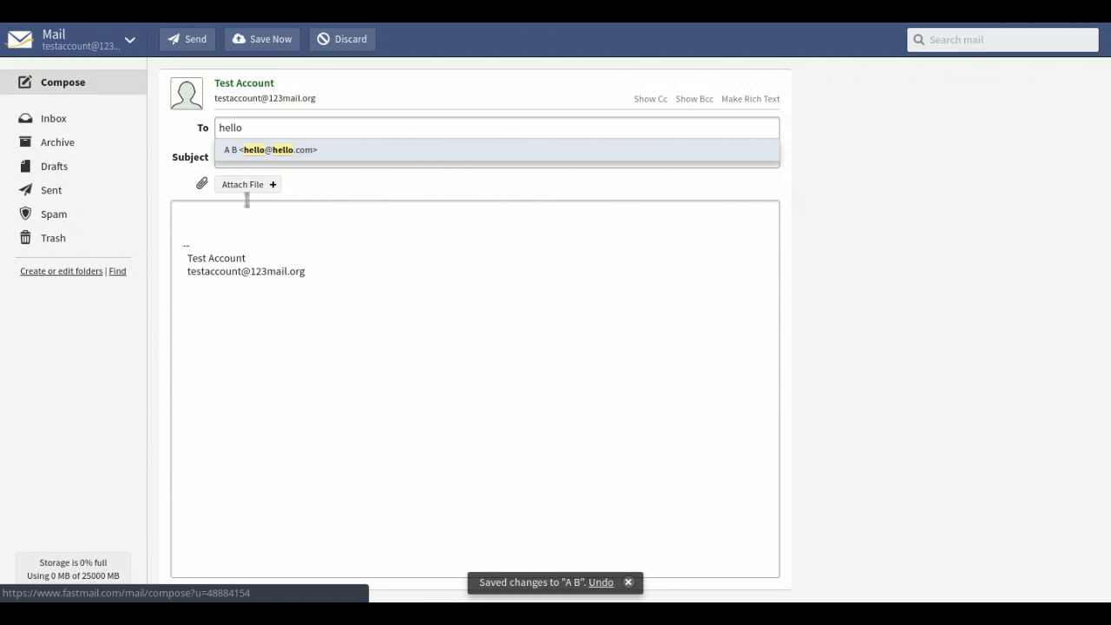
pyautogui.click(269, 149)
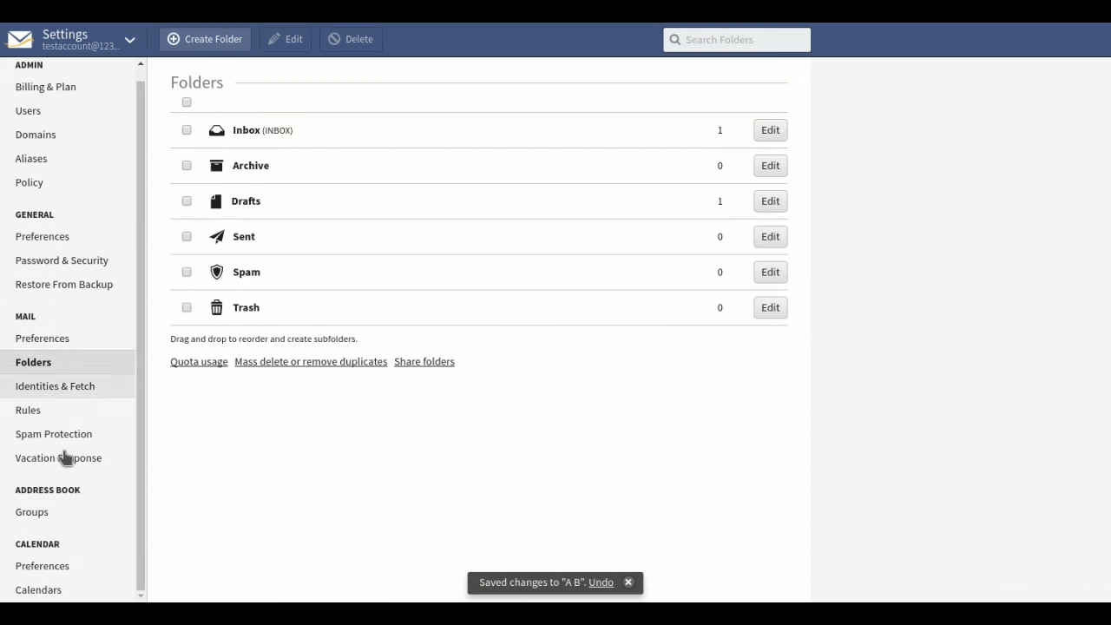
# Step: Go to FastMail's public Pricing page comparing Basic, Standard and Professional plans
pyautogui.click(55, 385)
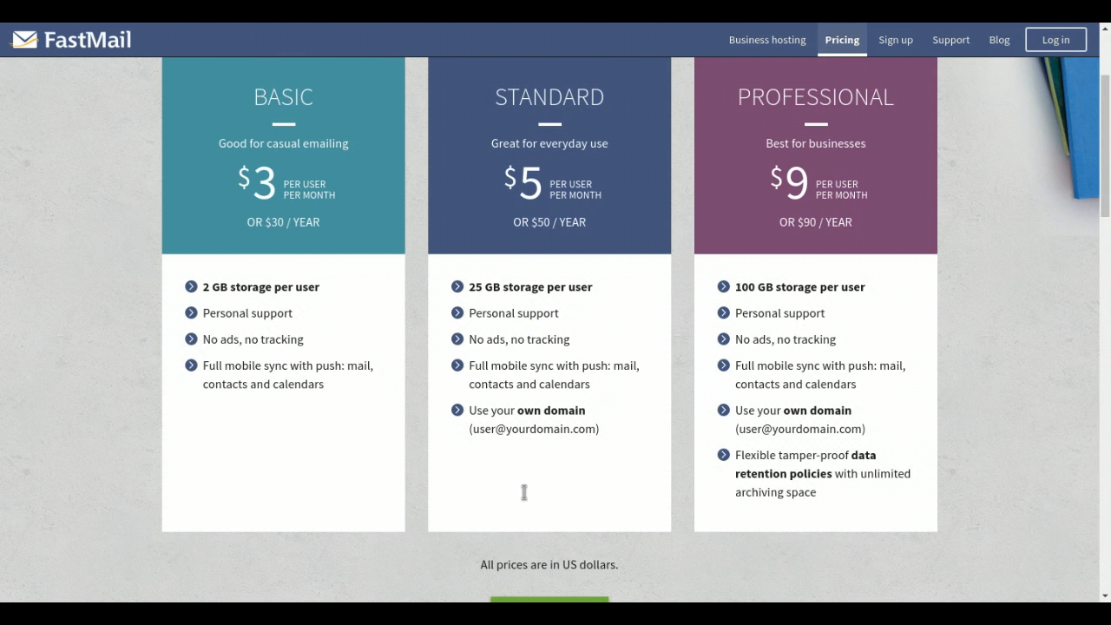
pyautogui.moveTo(935, 172)
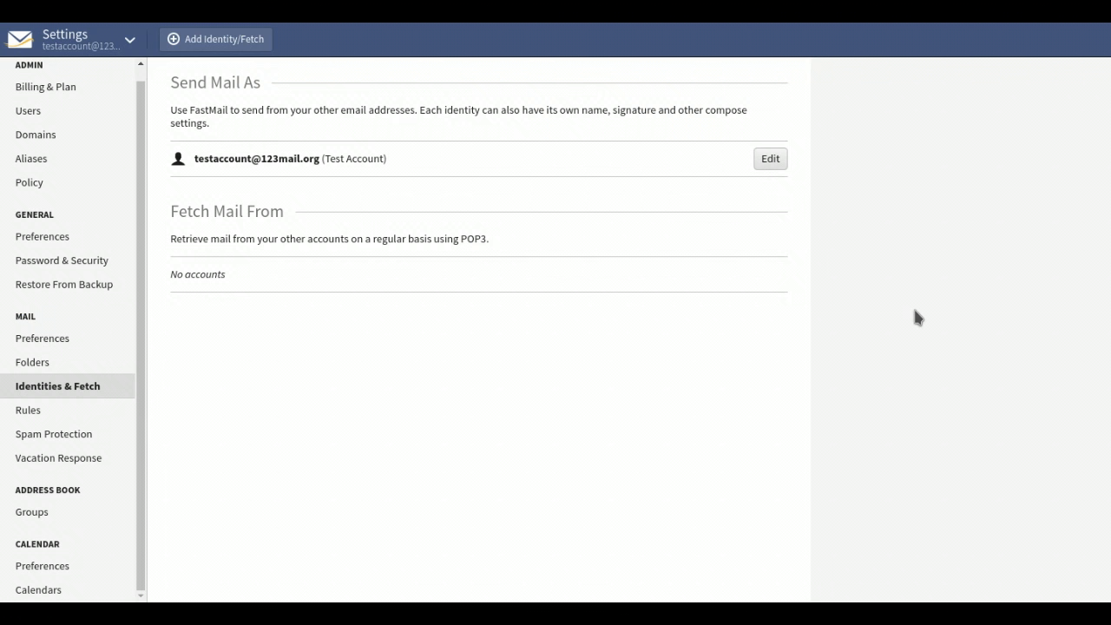
pyautogui.moveTo(510, 312)
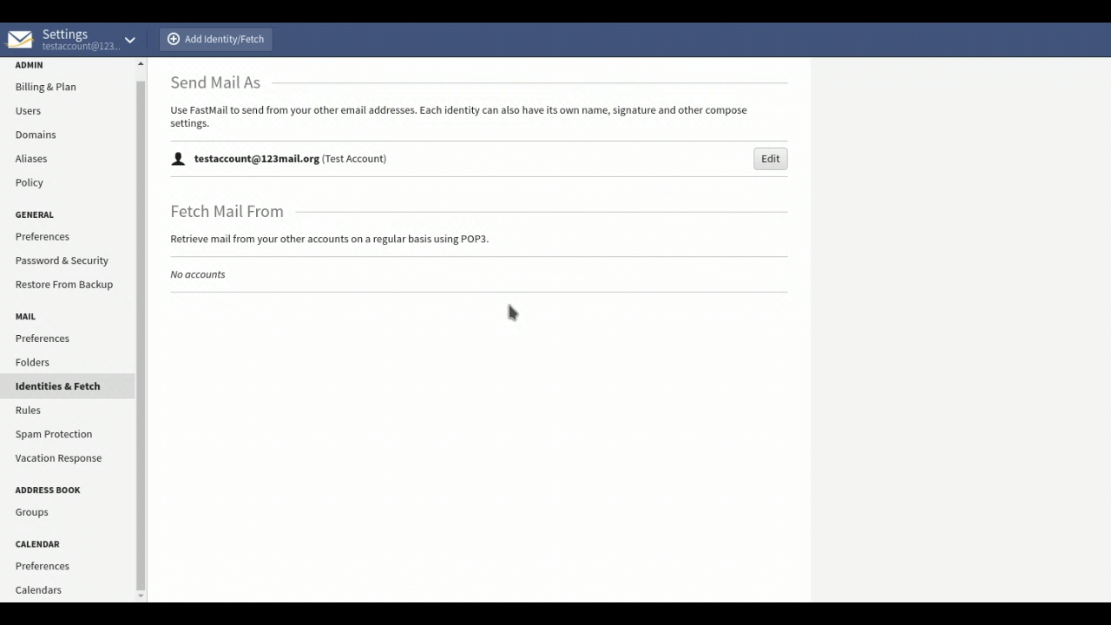
pyautogui.moveTo(743, 350)
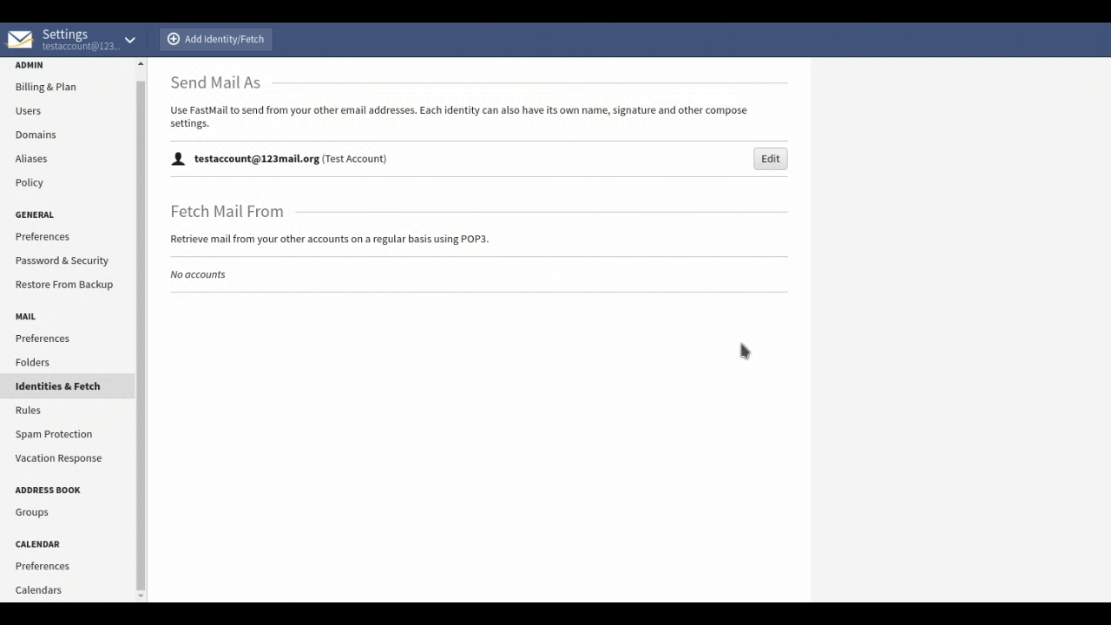
pyautogui.moveTo(816, 378)
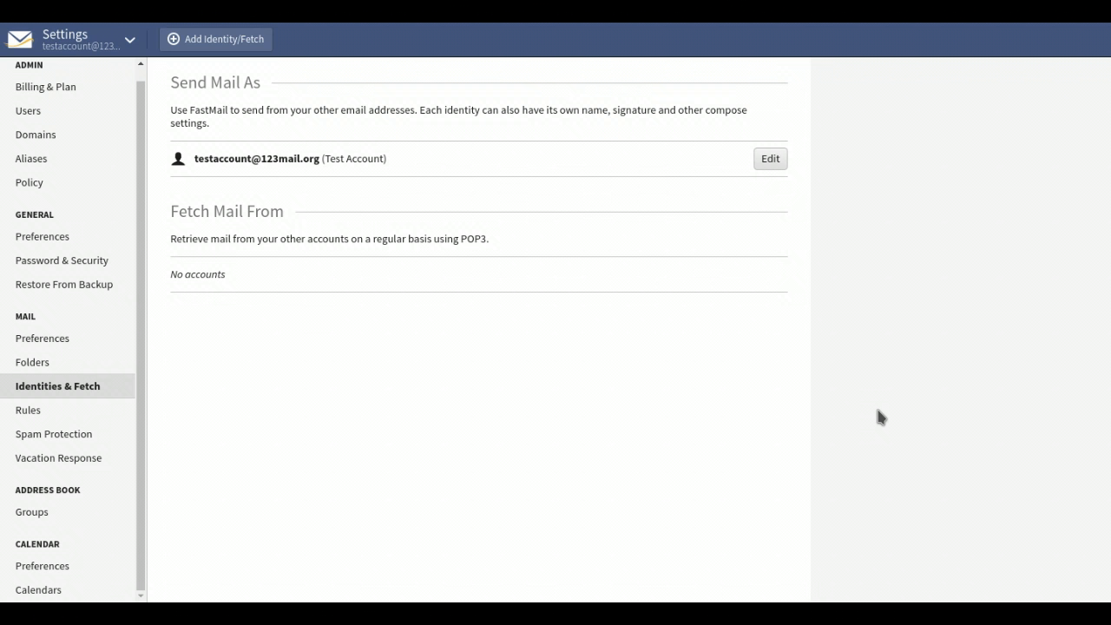
pyautogui.moveTo(271, 416)
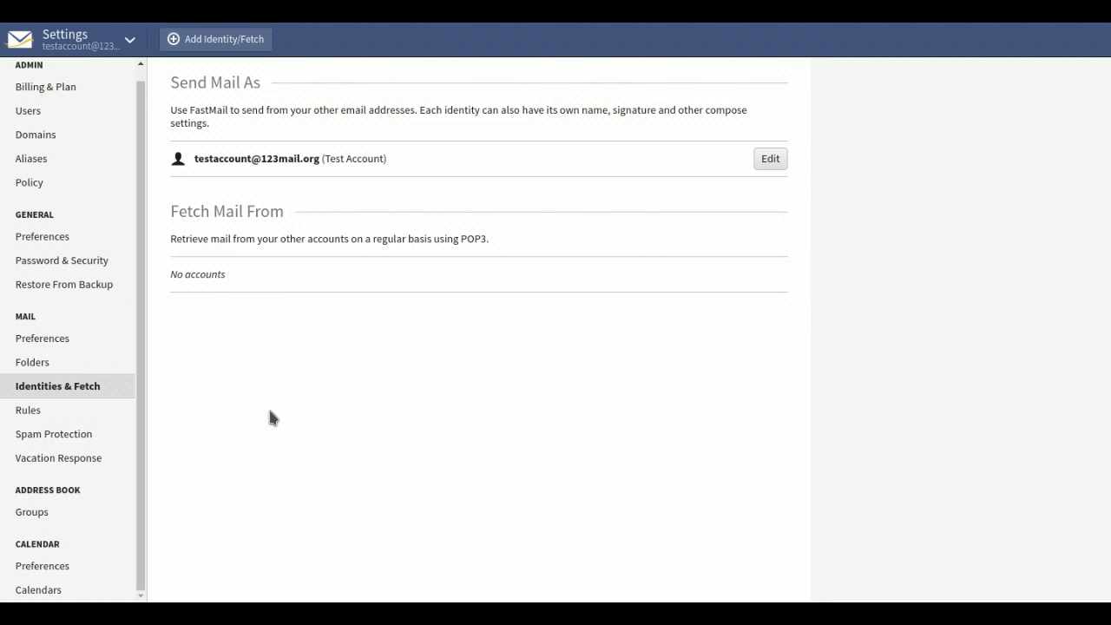
# Step: Show the Rules settings with empty Discard, Forward and Organize sections
pyautogui.click(27, 409)
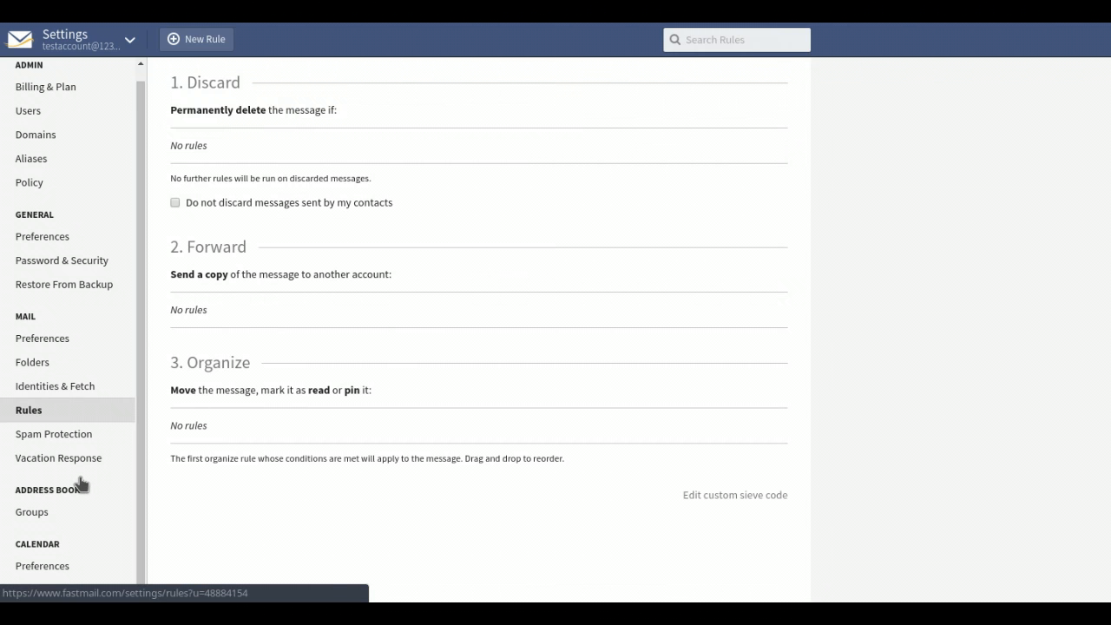
# Step: Review Spam Protection and Vacation Response, then move on to the address book Groups page
pyautogui.click(54, 434)
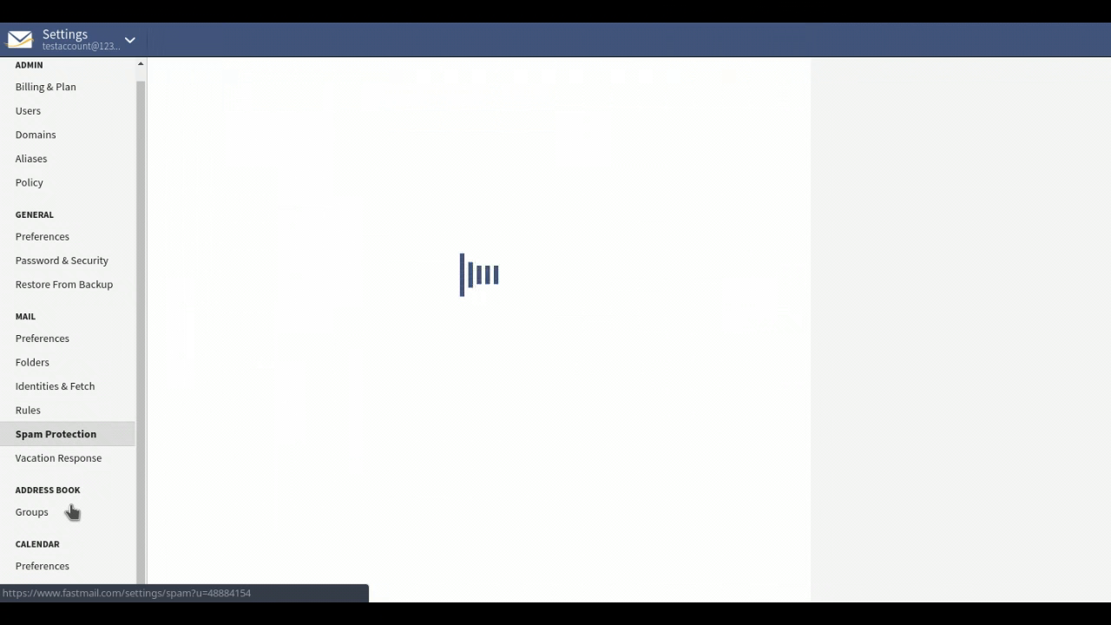
pyautogui.click(55, 434)
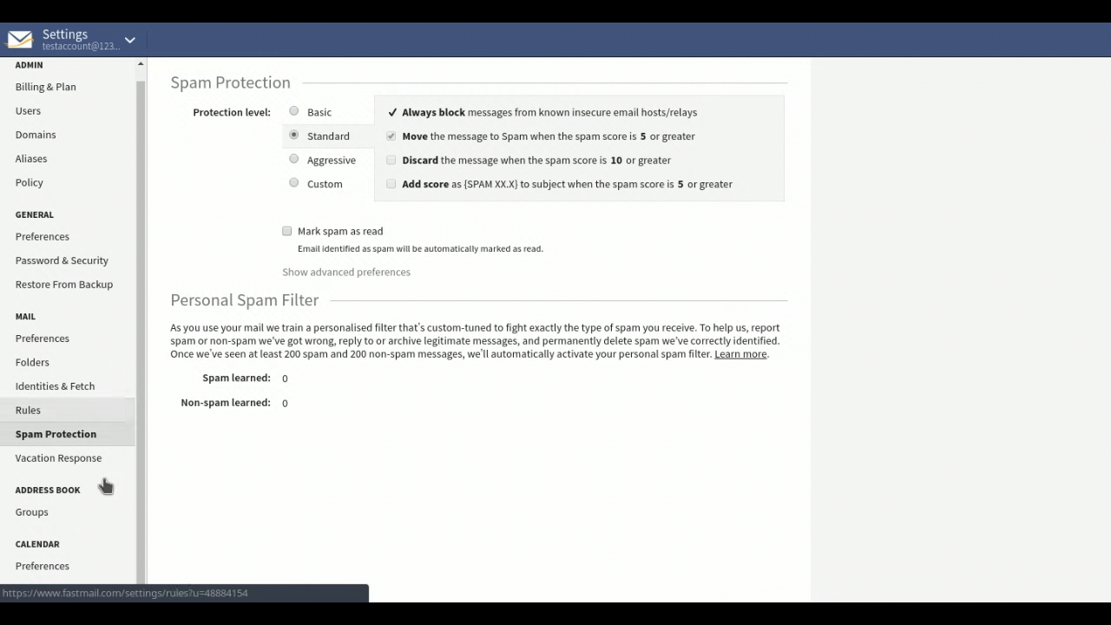
pyautogui.click(59, 458)
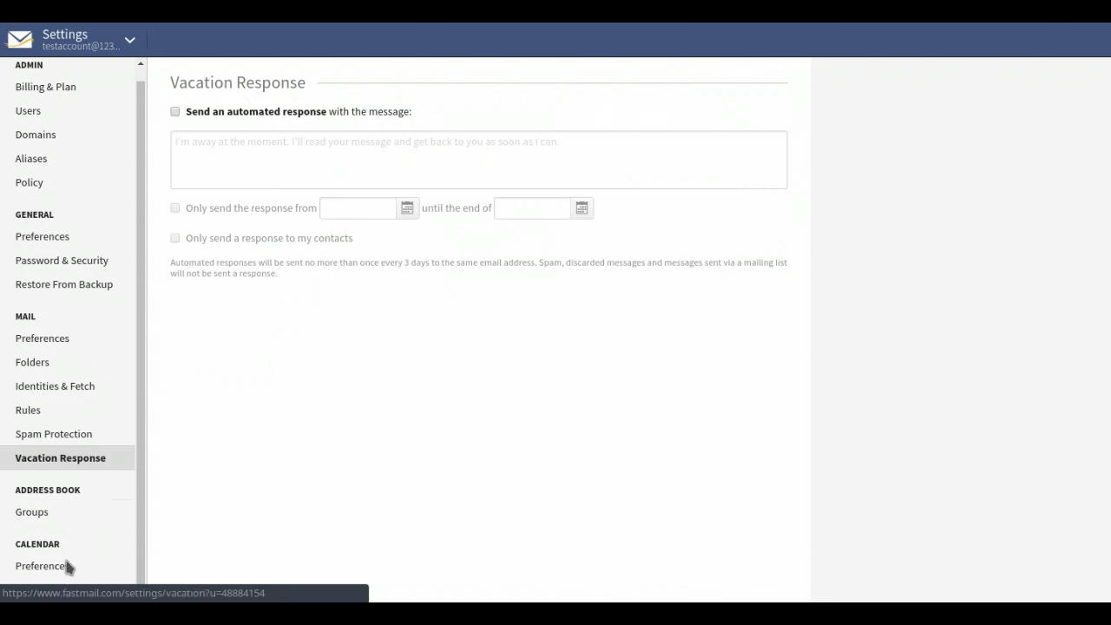
pyautogui.click(31, 510)
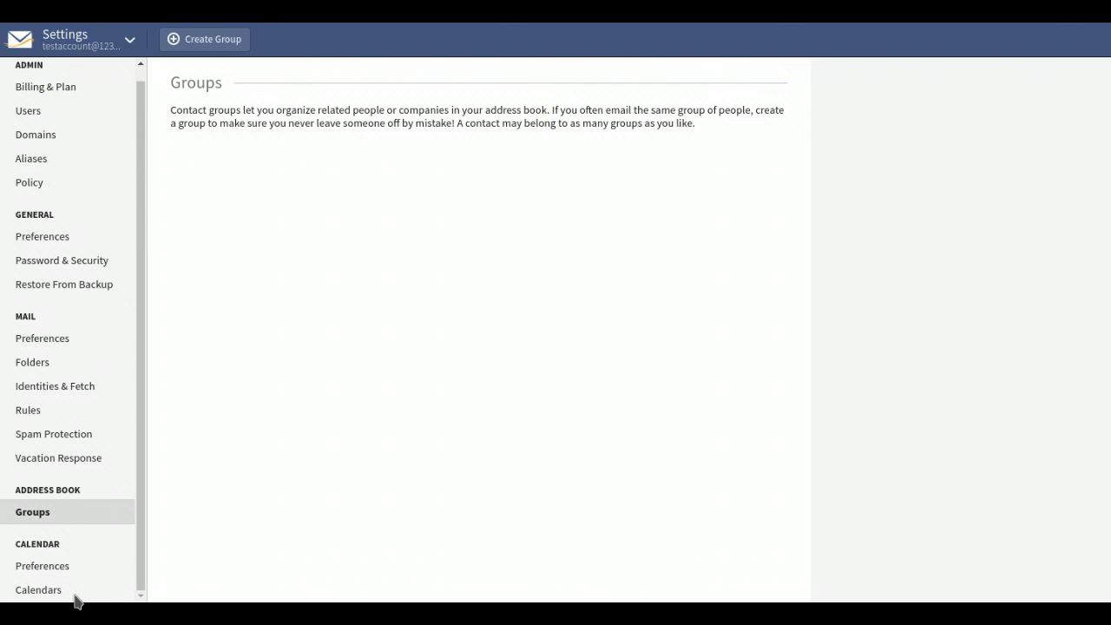
pyautogui.moveTo(149, 368)
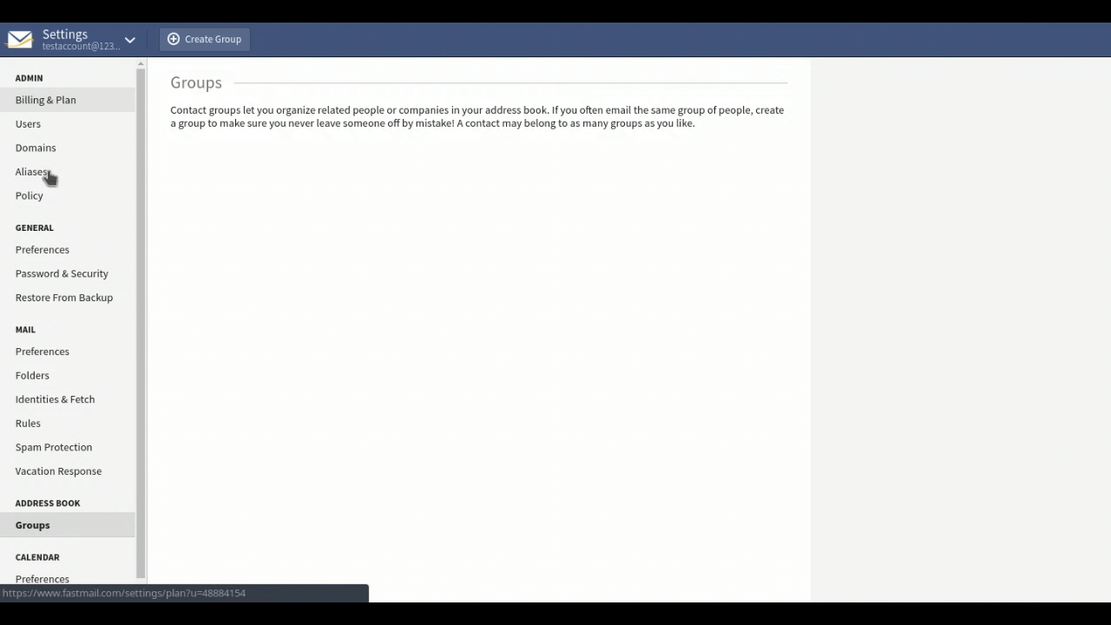
# Step: Check Billing & Plan with the trial expiry, then show the empty Domains settings
pyautogui.click(46, 99)
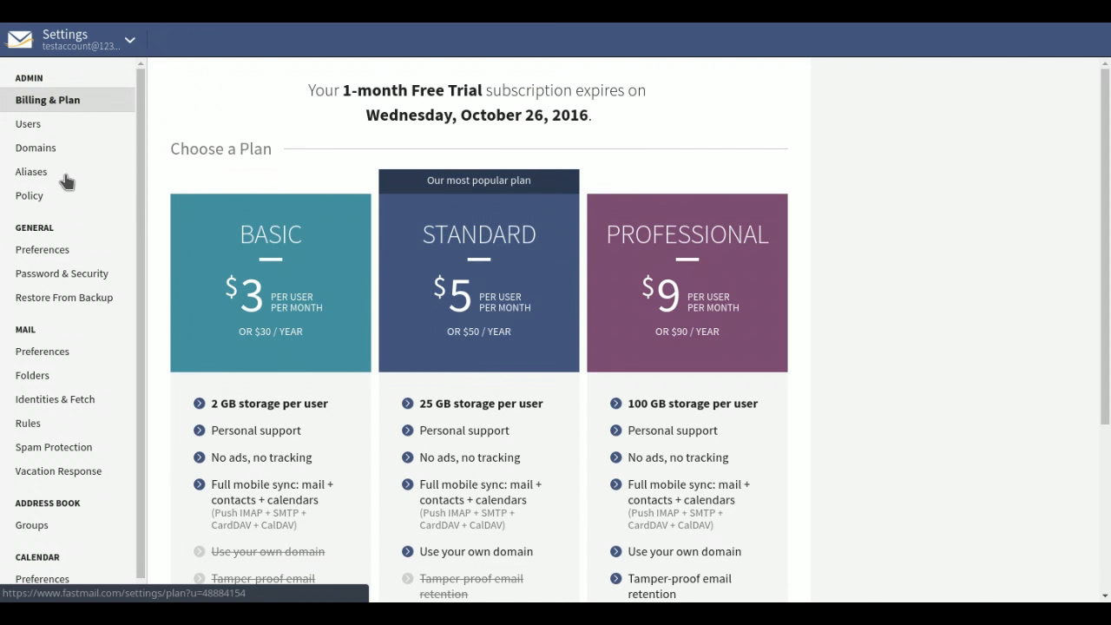
pyautogui.click(35, 147)
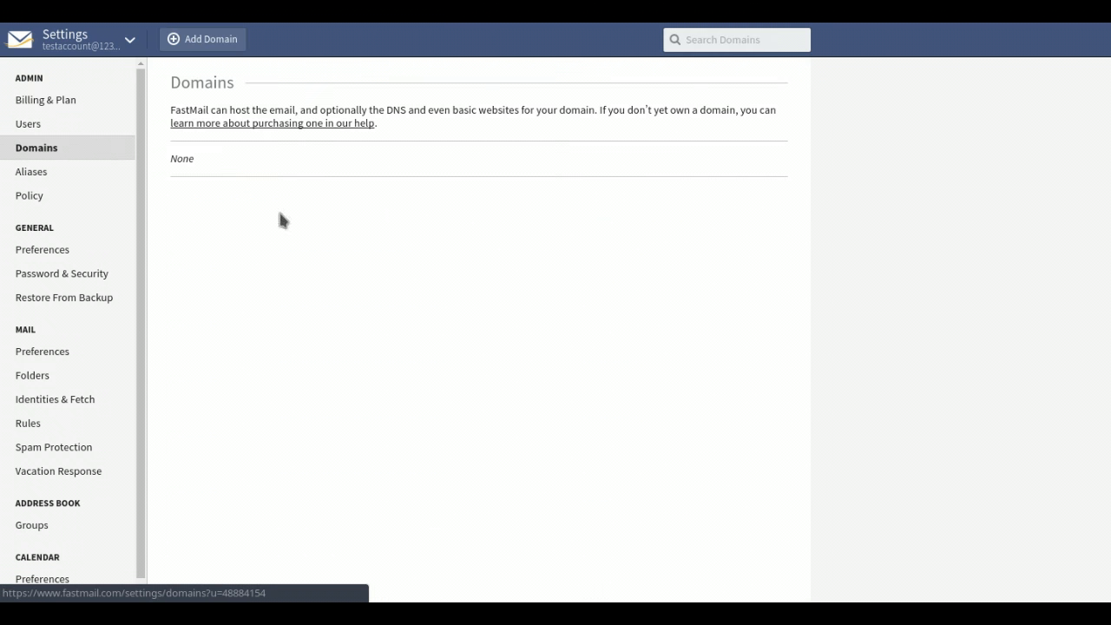
pyautogui.moveTo(431, 240)
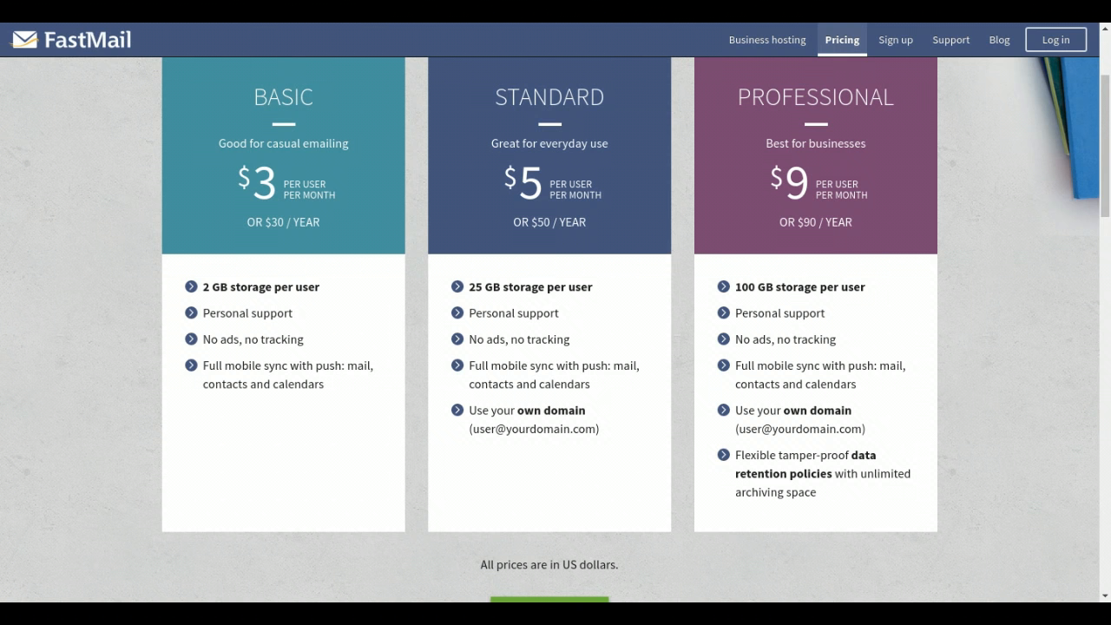
pyautogui.moveTo(527, 521)
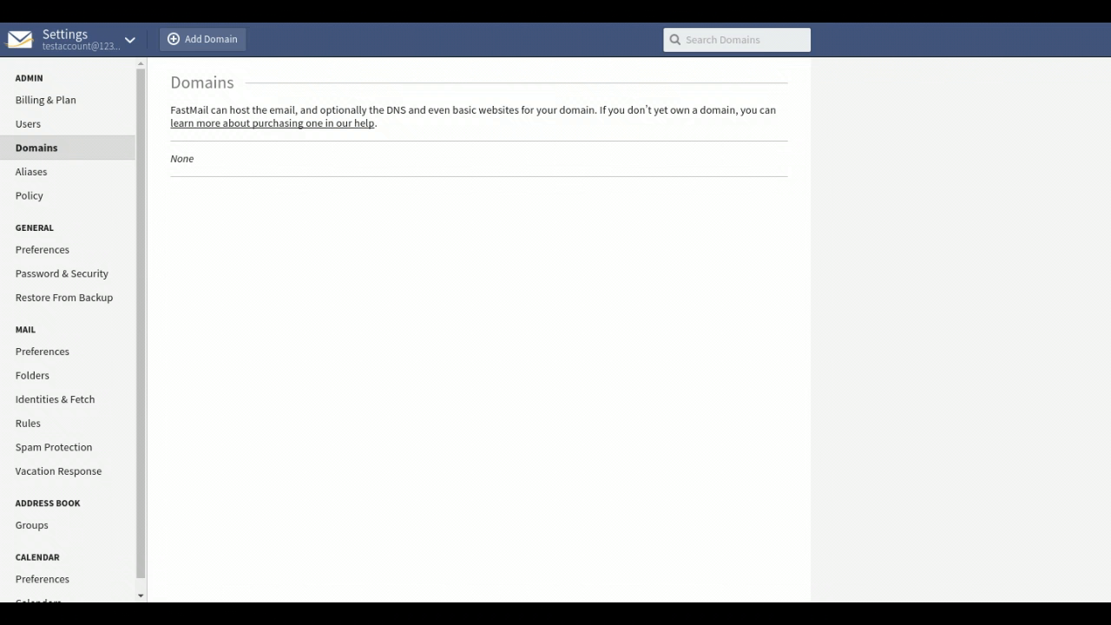
pyautogui.click(56, 397)
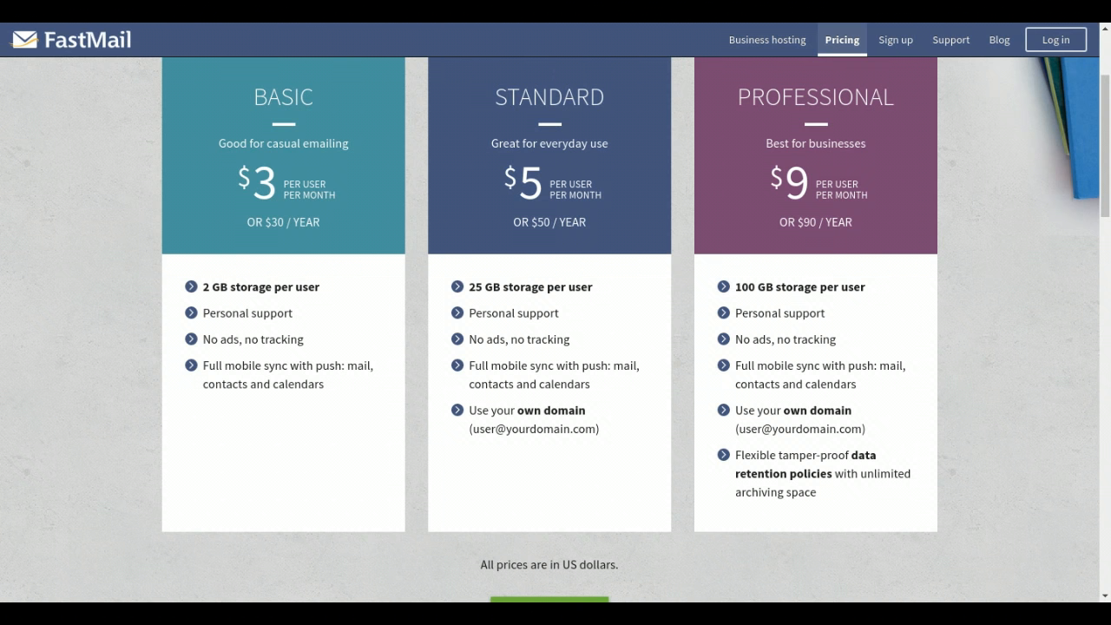
pyautogui.moveTo(715, 375)
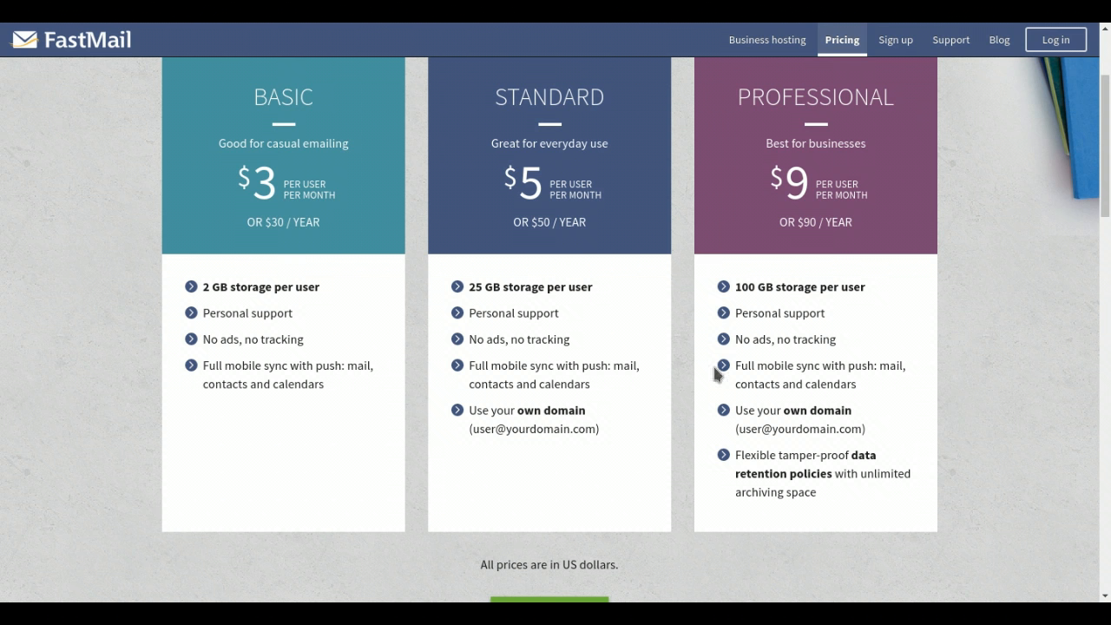
pyautogui.moveTo(597, 494)
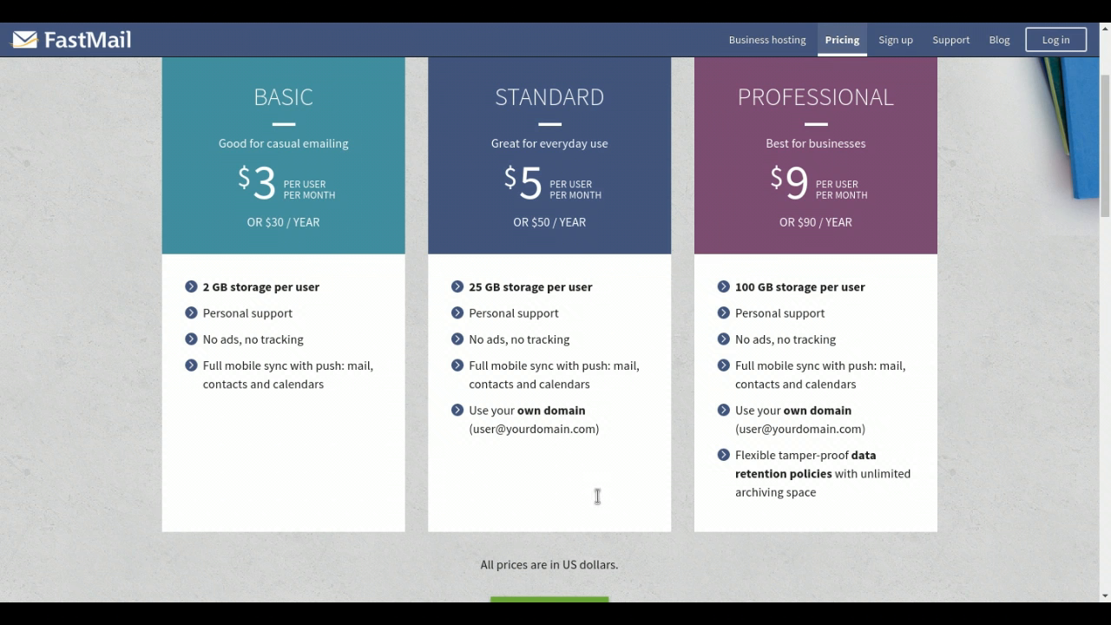
pyautogui.moveTo(841, 97)
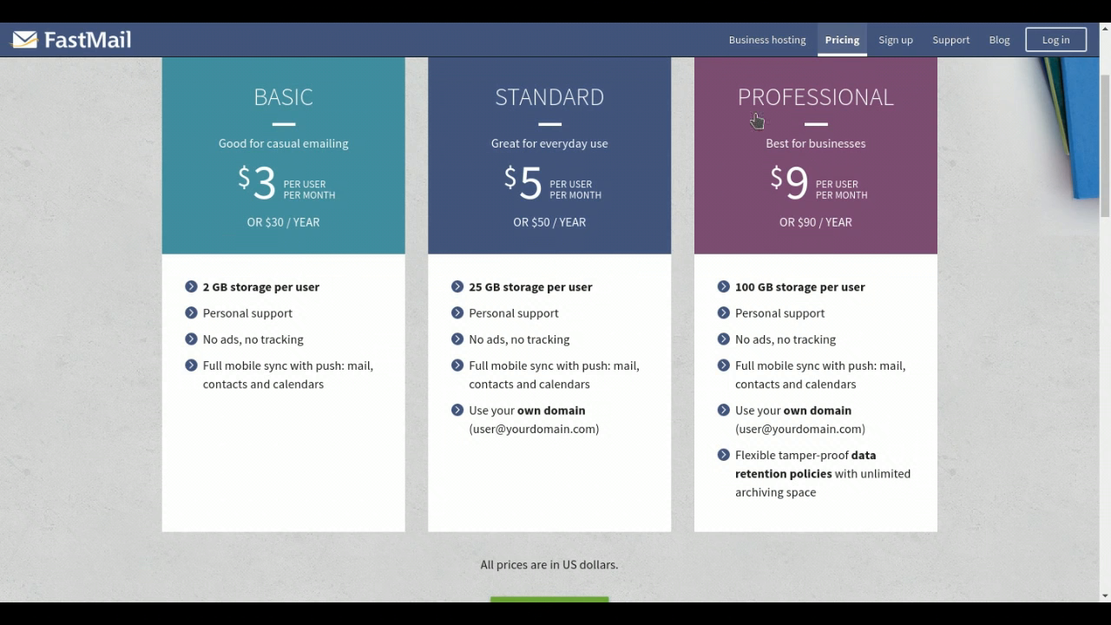
pyautogui.moveTo(621, 312)
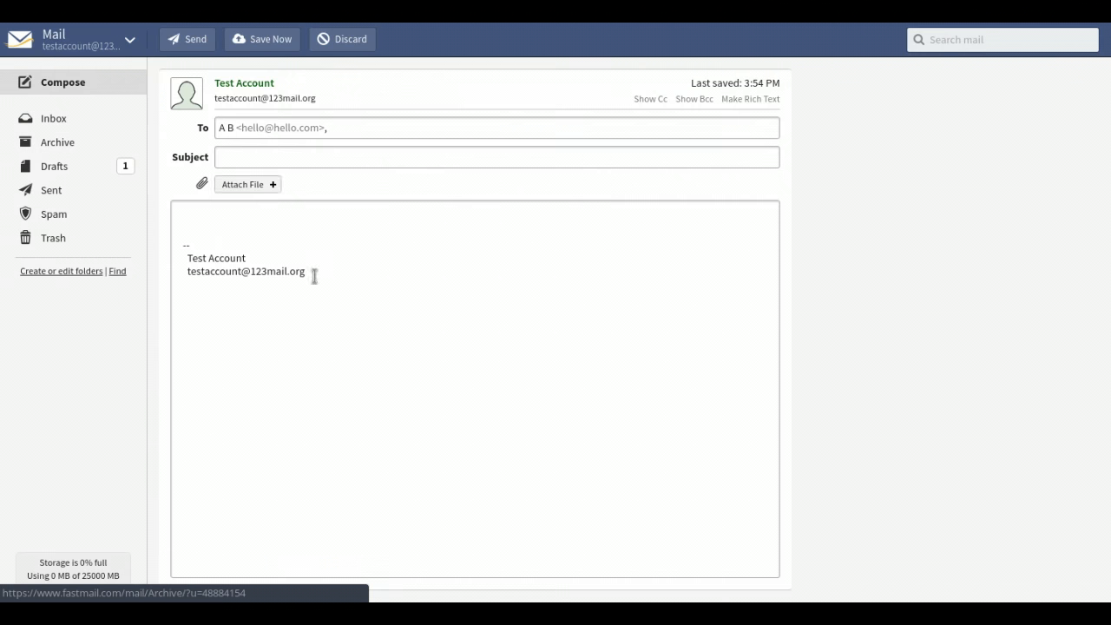
pyautogui.moveTo(697, 298)
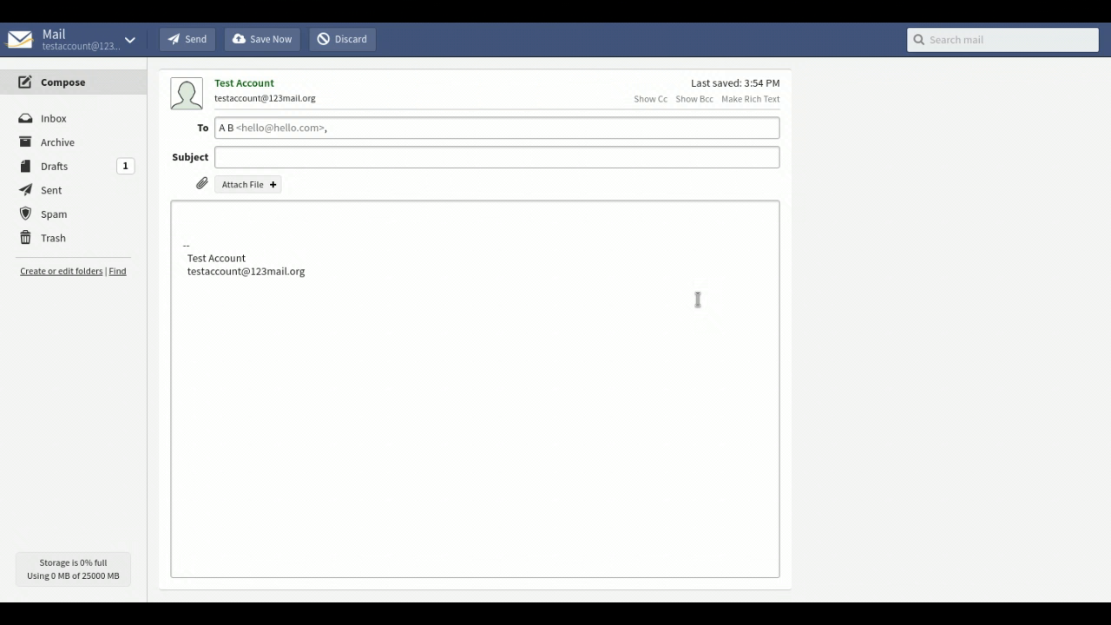
pyautogui.moveTo(118, 129)
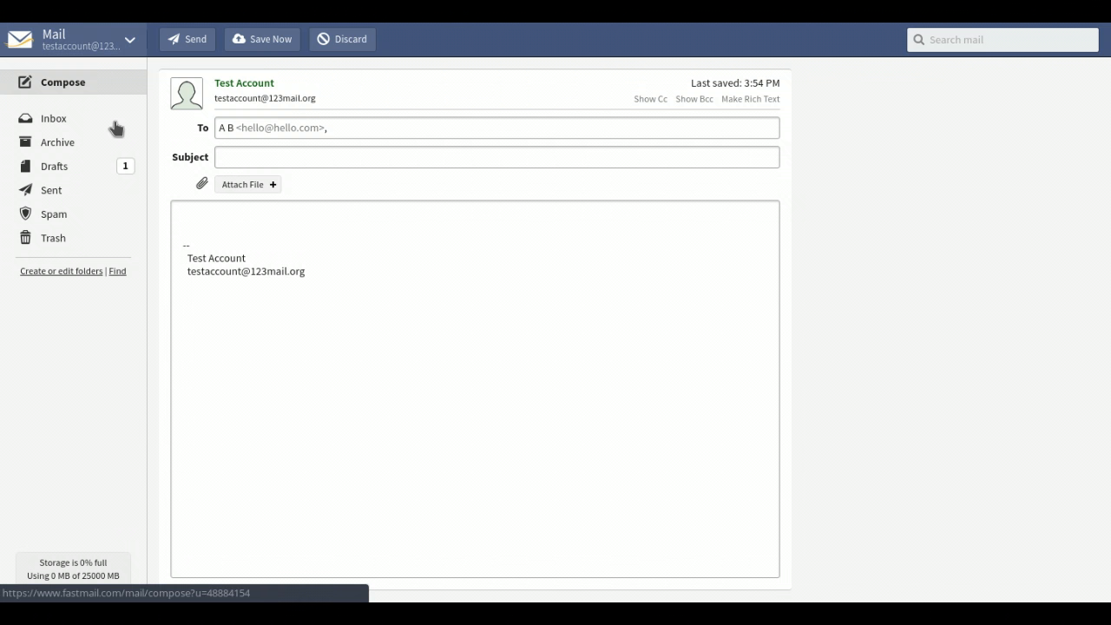
pyautogui.moveTo(854, 345)
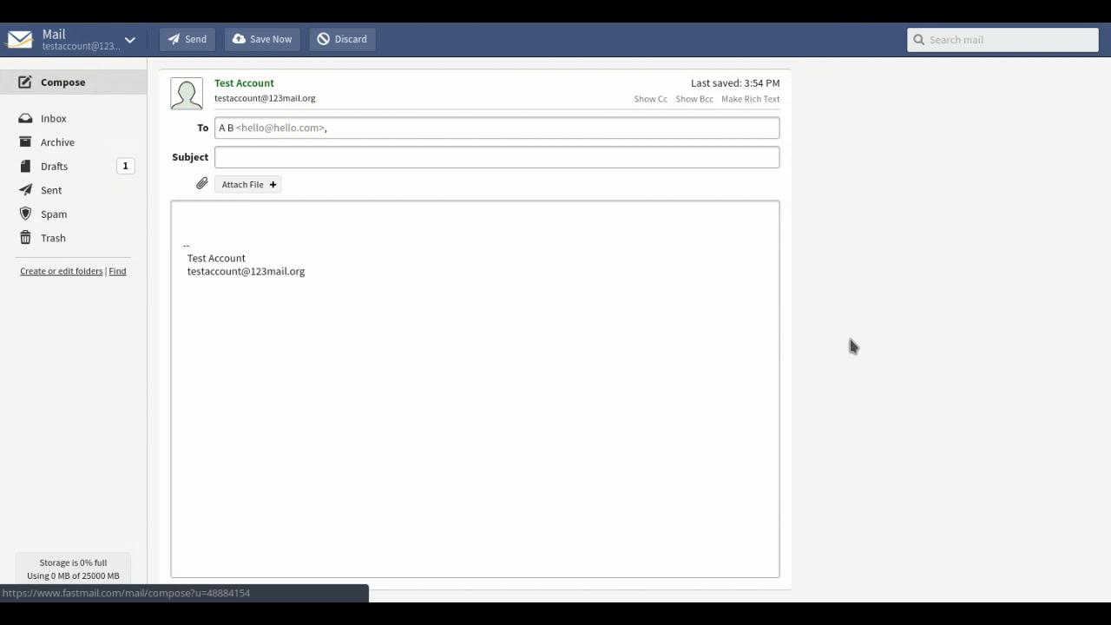
pyautogui.moveTo(864, 333)
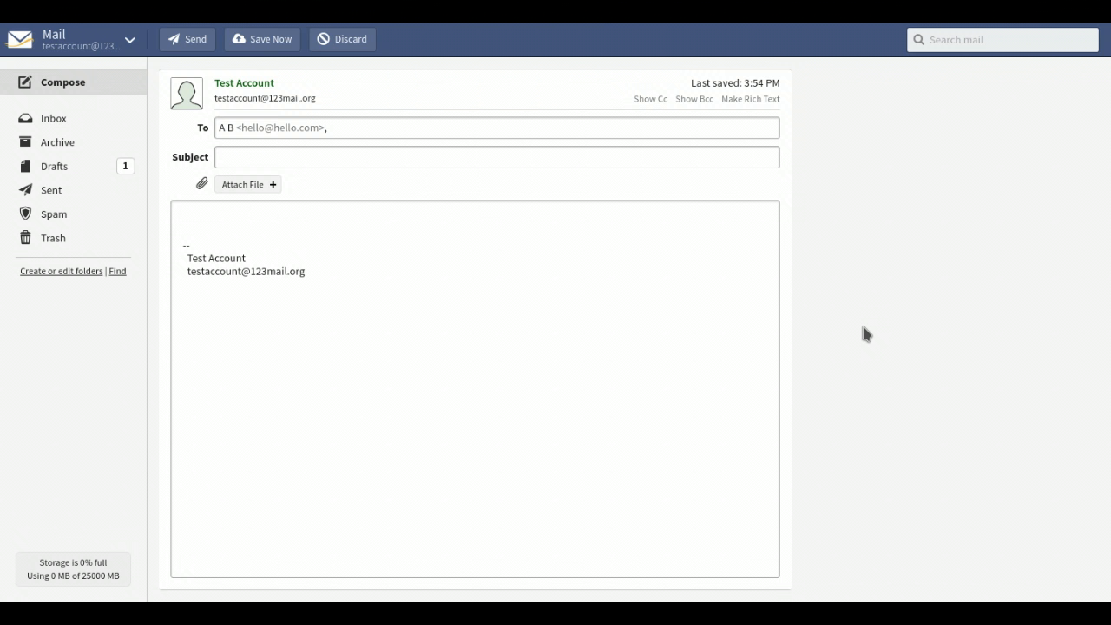
pyautogui.moveTo(86, 224)
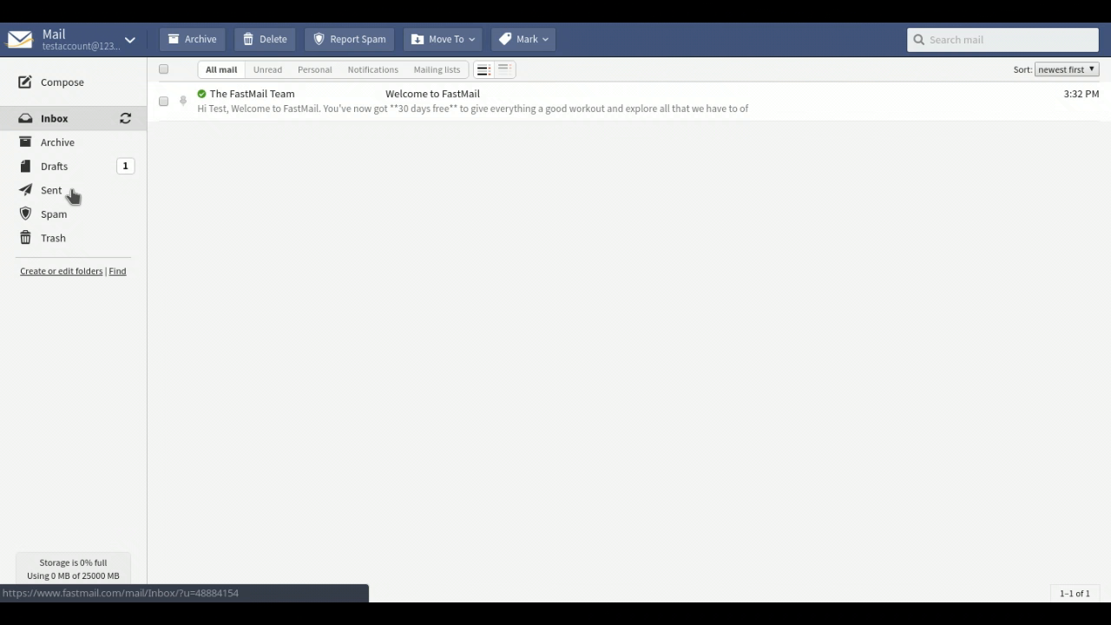
pyautogui.moveTo(111, 118)
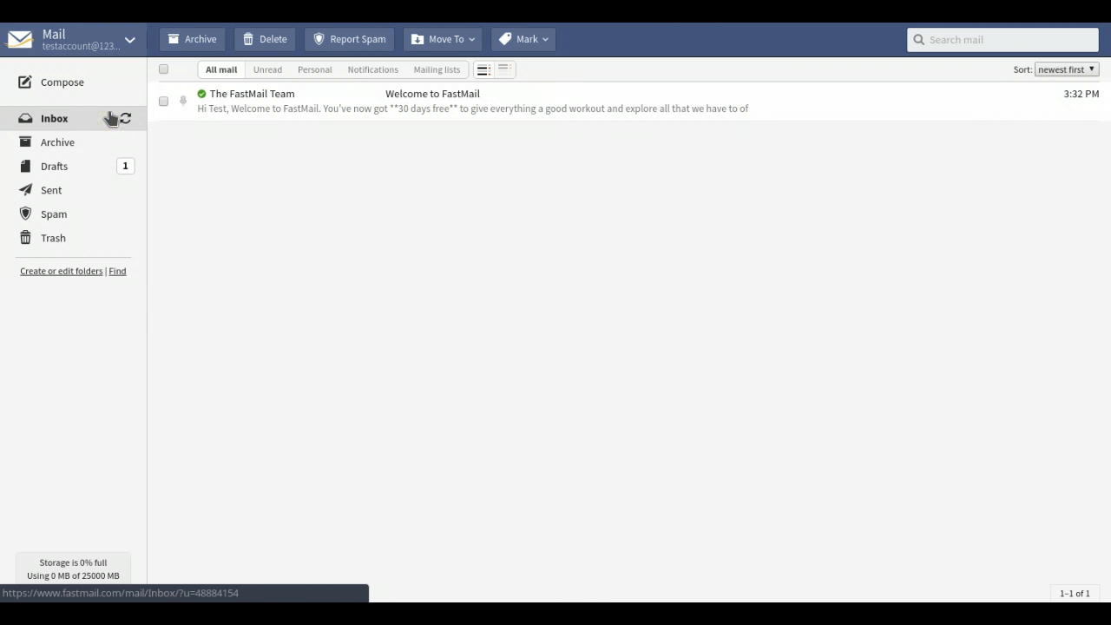
# Step: Bring up the account menu listing Mail, Address Book, Calendar, Notes, Files and Settings
pyautogui.click(129, 40)
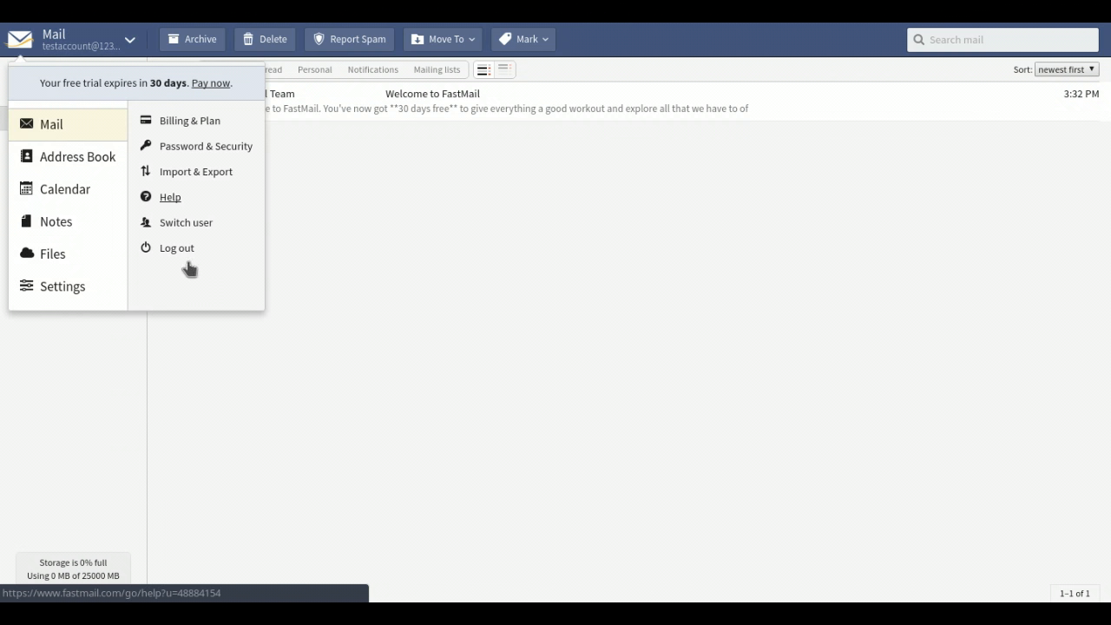
# Step: Dismiss the account menu, leaving the inbox with the 'Welcome to FastMail' message
pyautogui.click(415, 306)
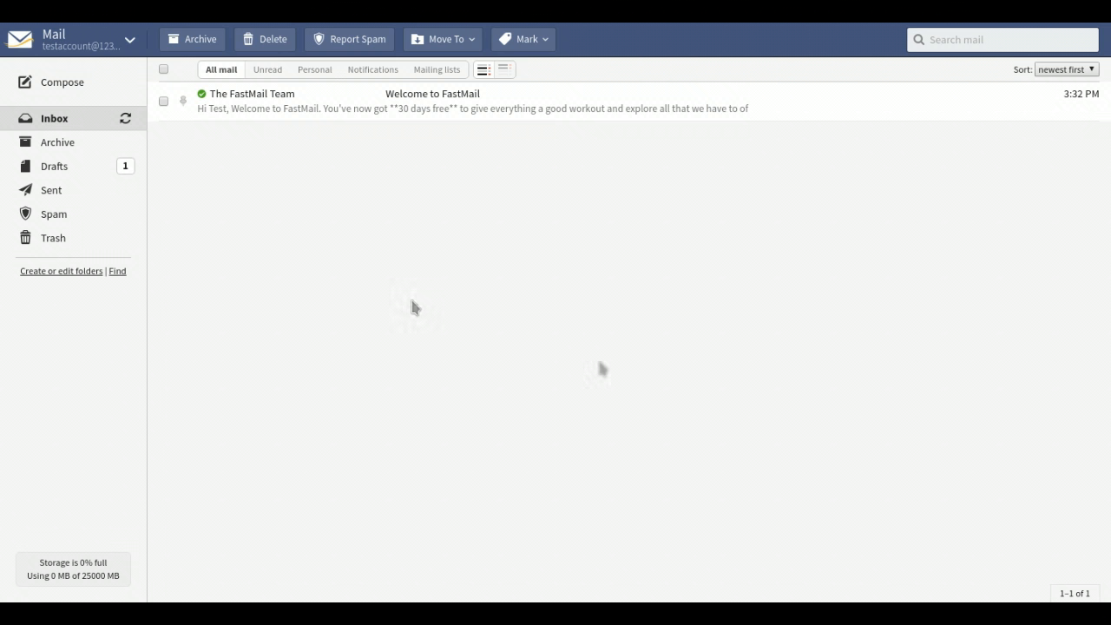
pyautogui.moveTo(602, 367)
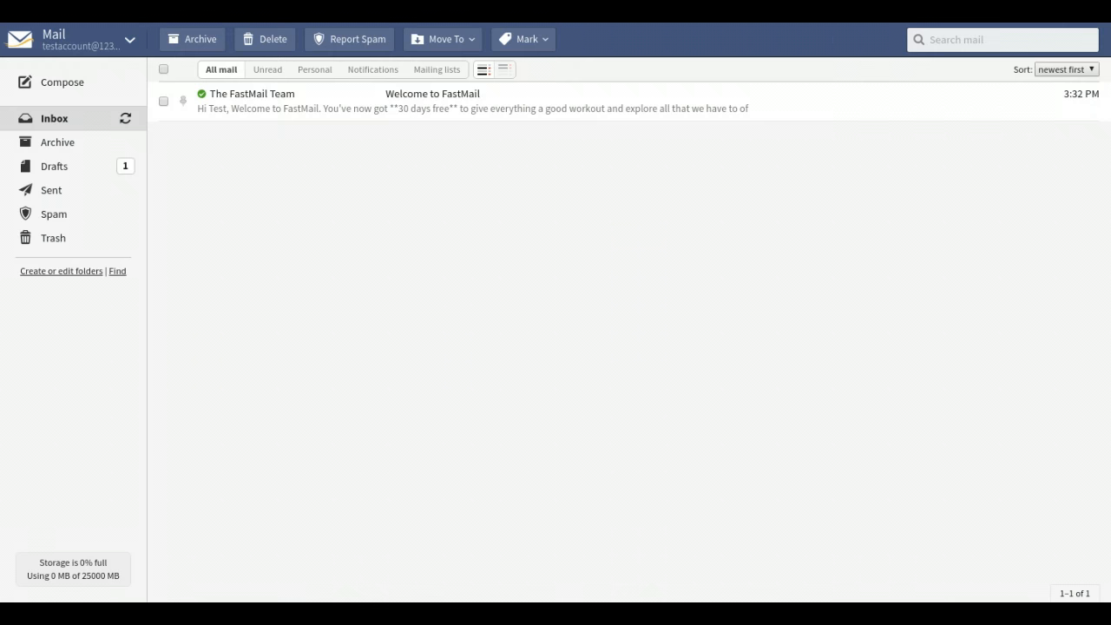
pyautogui.click(54, 167)
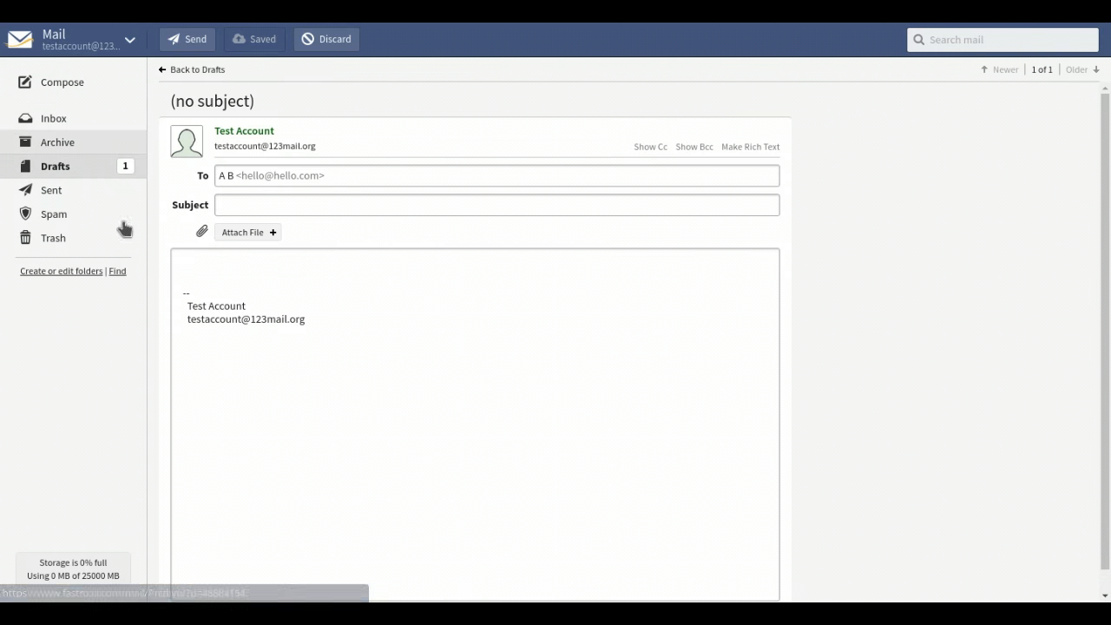
# Step: Go to Drafts to reach the unsubjected saved draft to A B
pyautogui.click(52, 118)
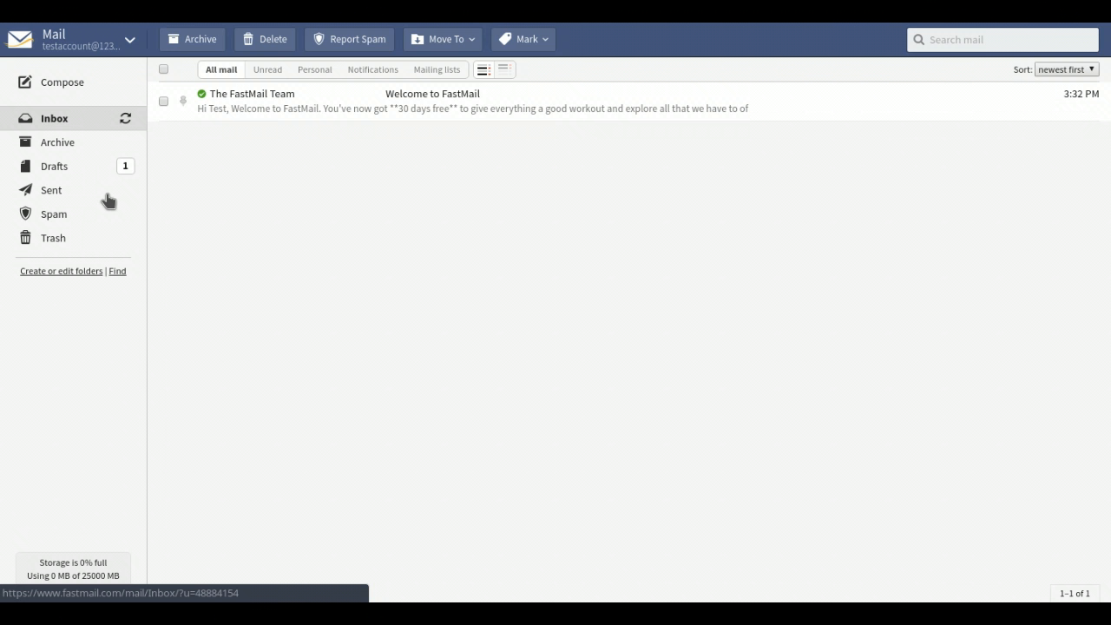
pyautogui.moveTo(628, 302)
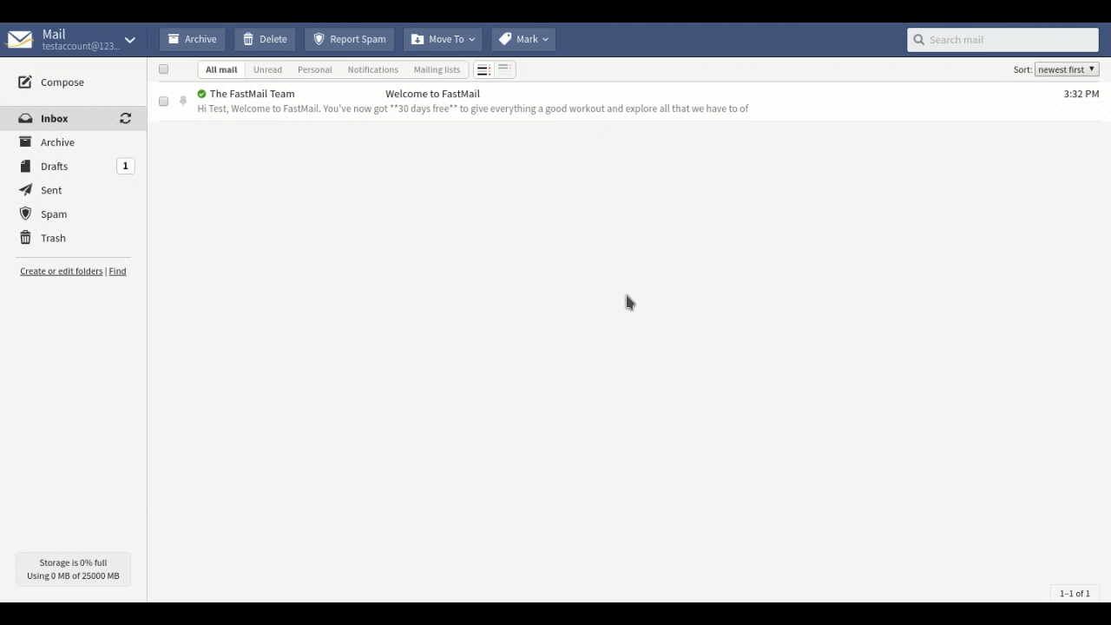